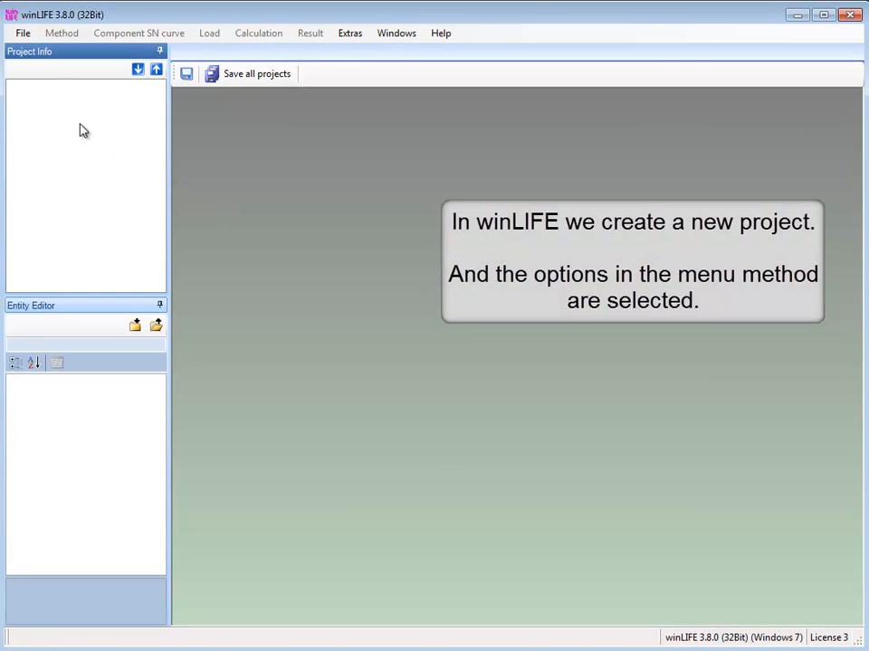
Start a new winLIFE project and save it under the file name example_24
click(16, 34)
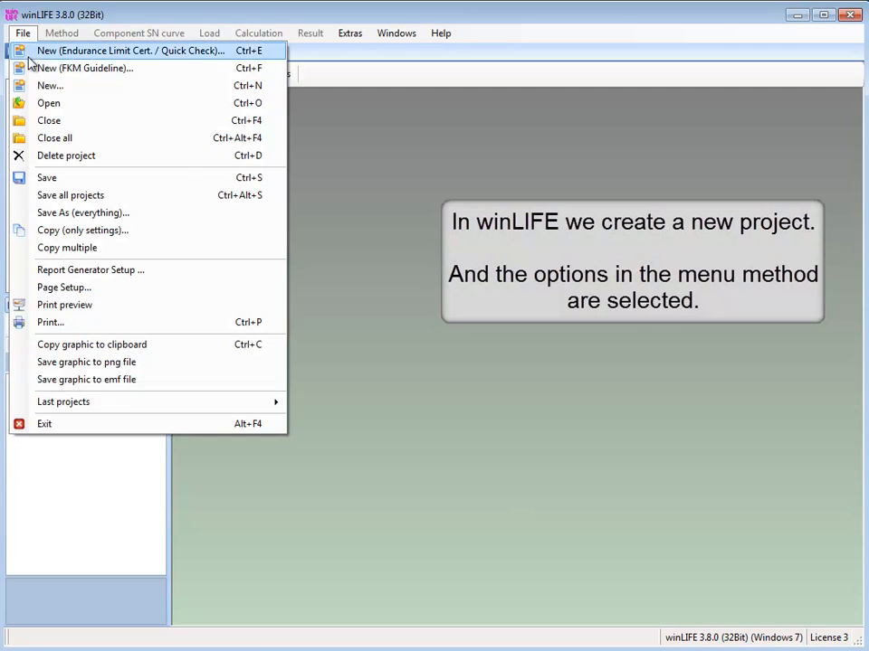
mouse_move(50, 85)
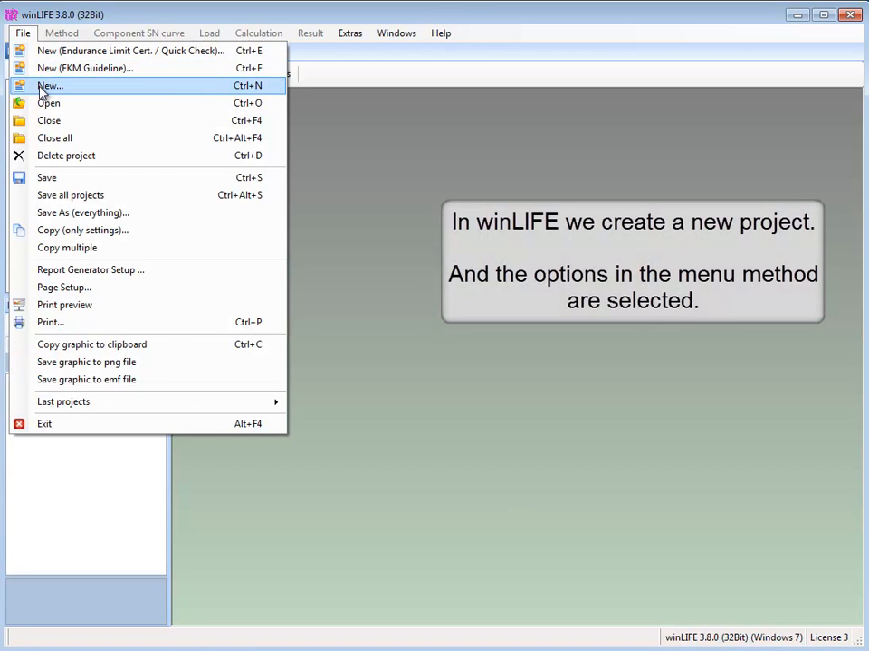
click(47, 86)
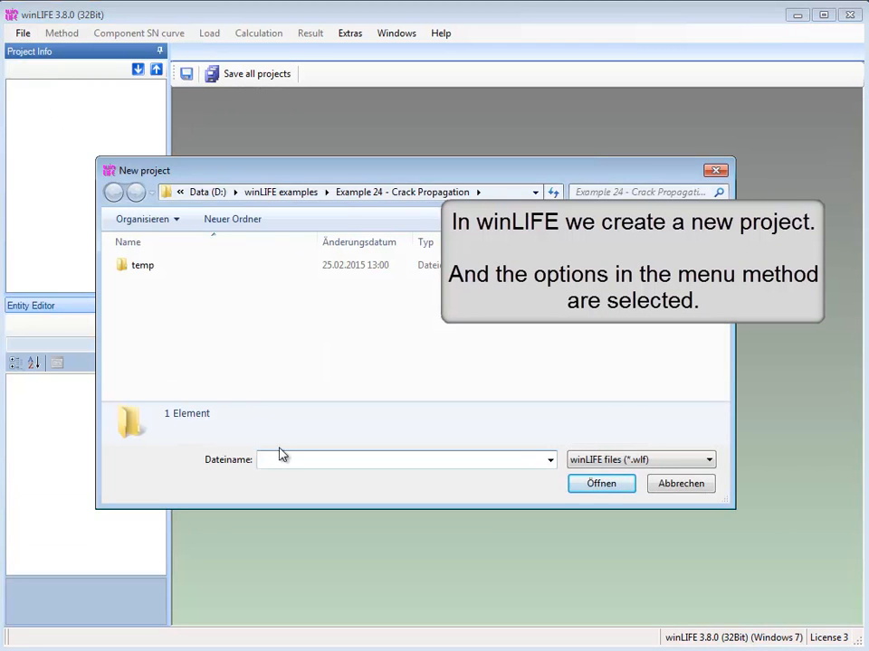
text(example)
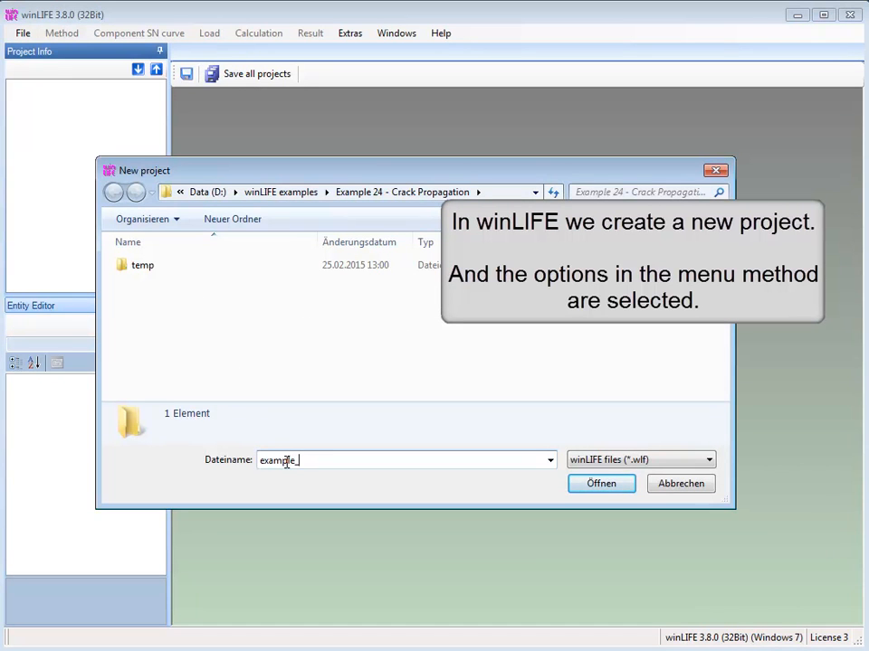
text(_24)
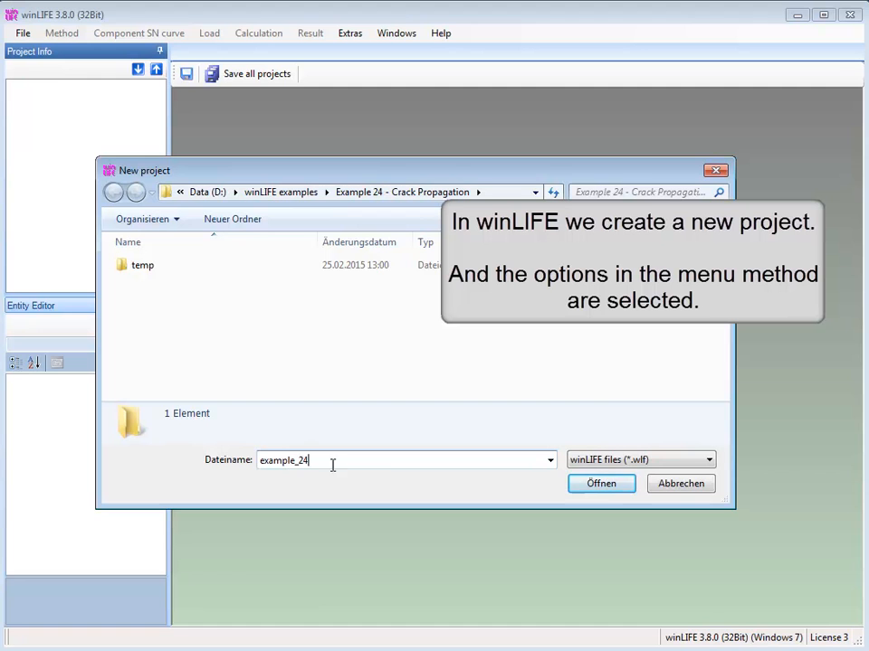
click(601, 483)
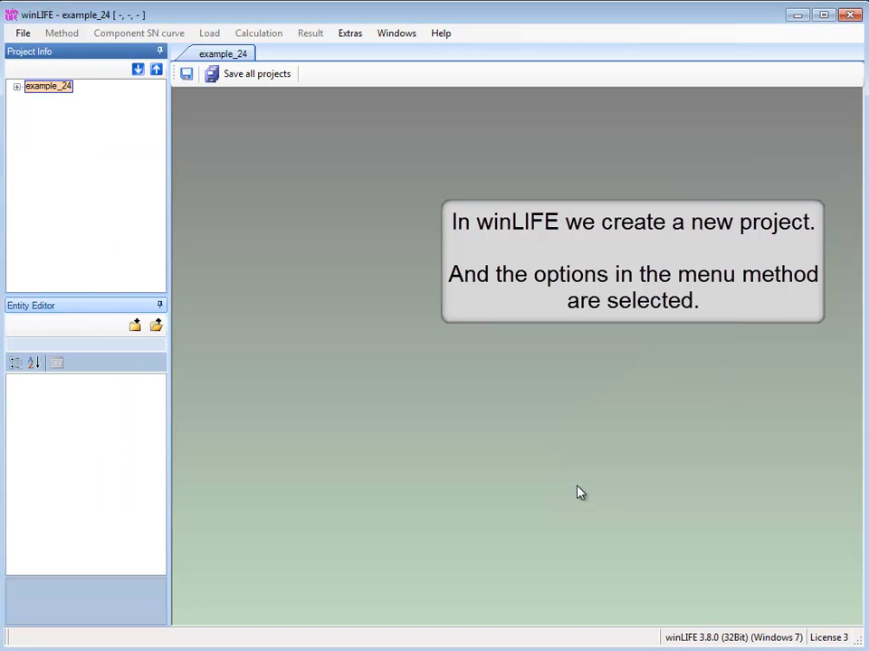
Set the method to not welded, crack propagation, one uniaxial spectrum load
click(60, 33)
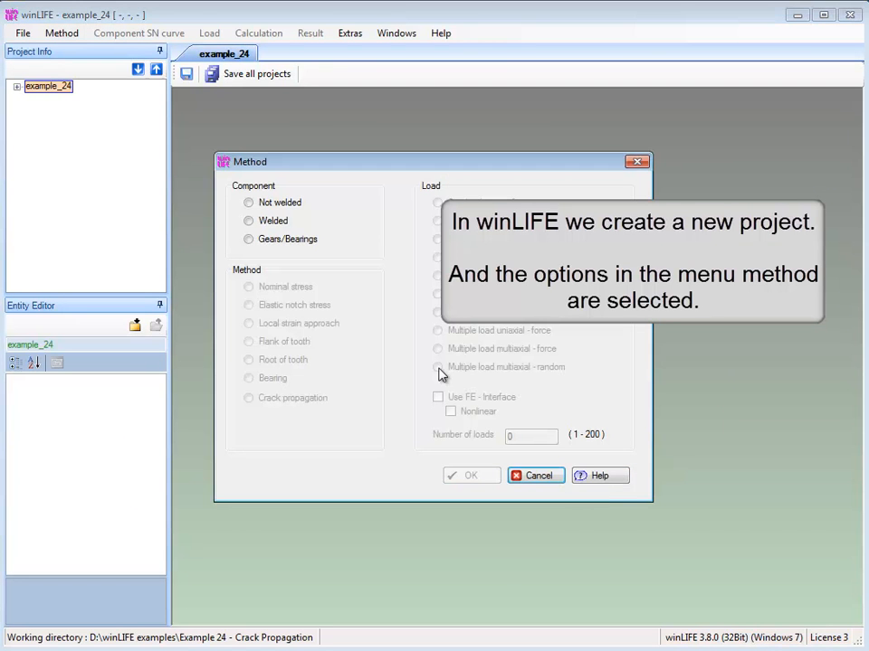
click(249, 202)
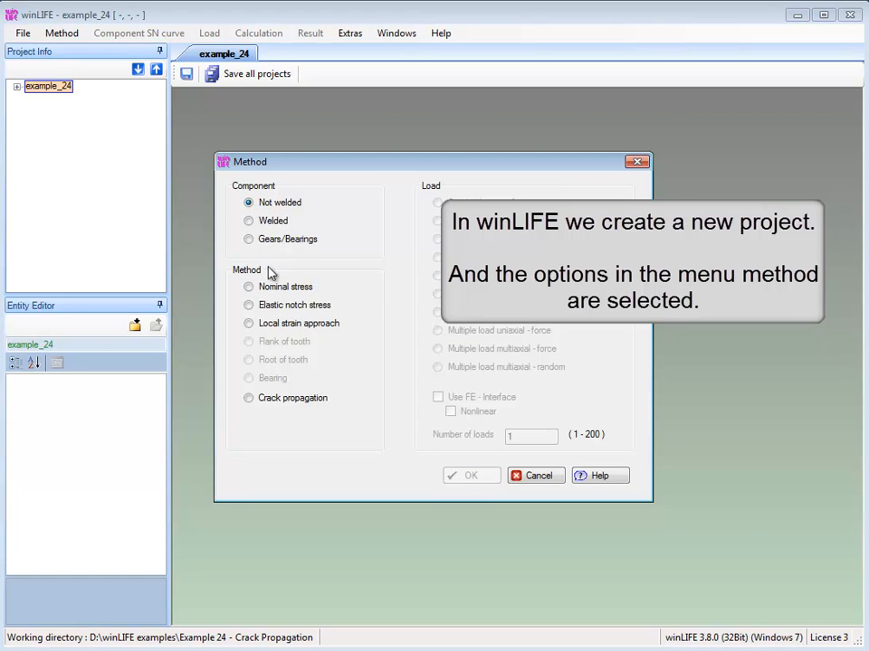
click(248, 398)
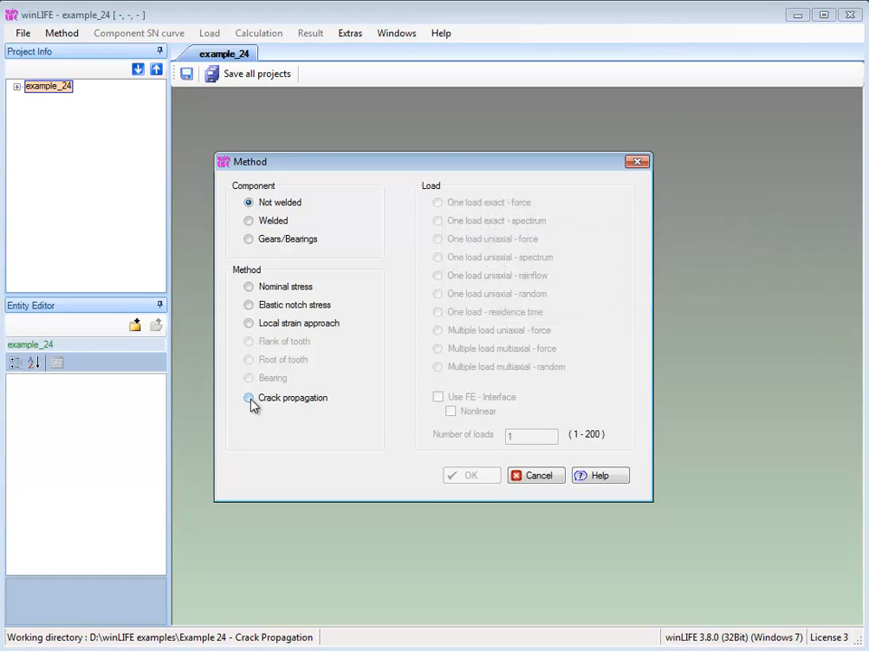
click(248, 398)
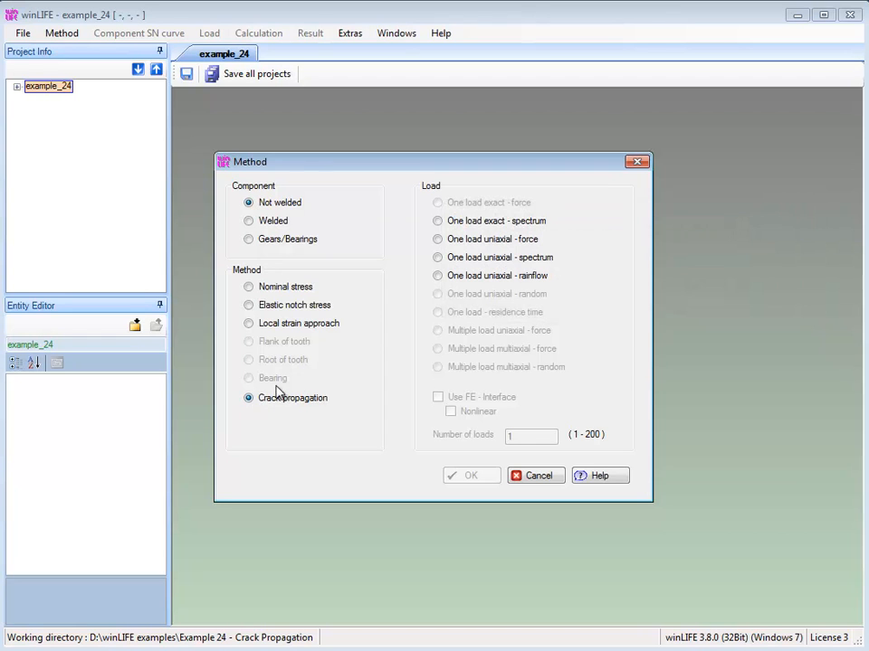
click(437, 257)
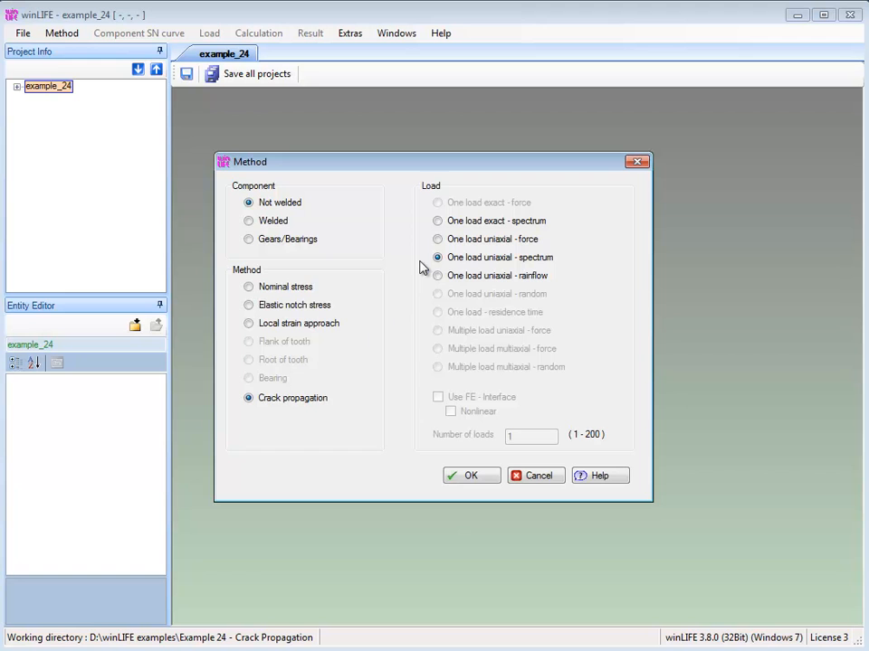
click(470, 475)
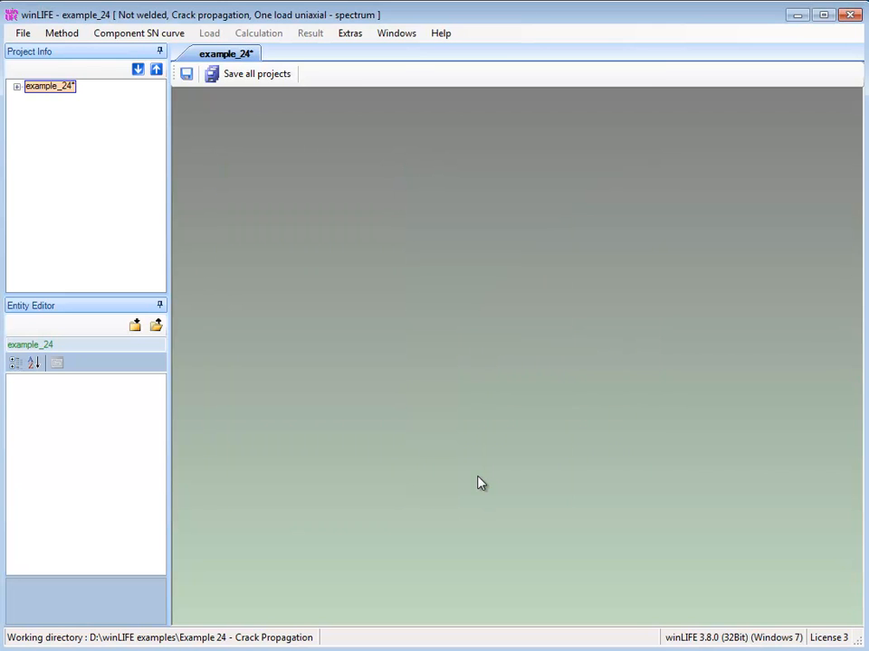
mouse_move(384, 376)
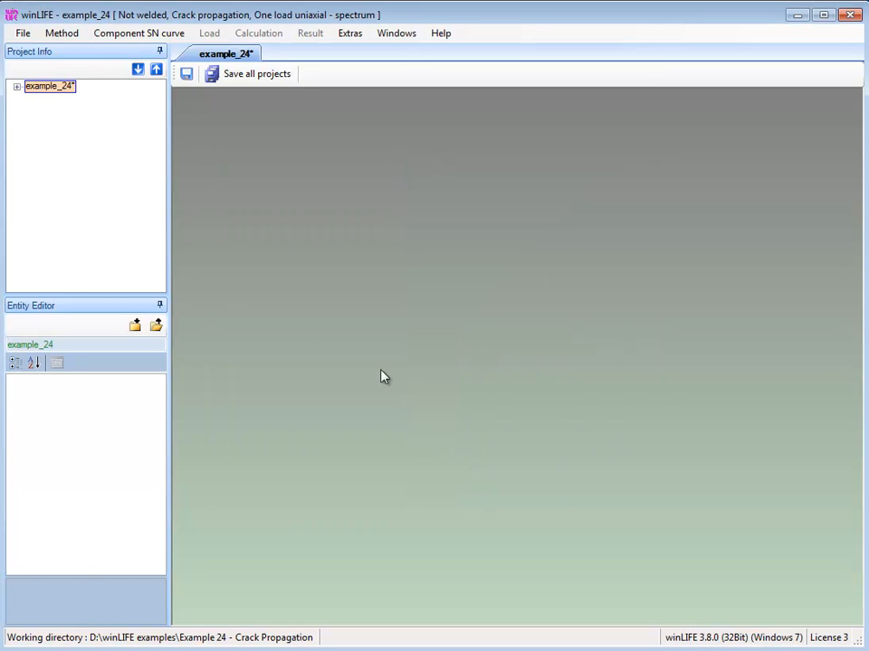
Create a new crack curve: ΔKth 221.36, Kc 1992.25, Paris equation C 3.592e-14, m 3.05
click(136, 33)
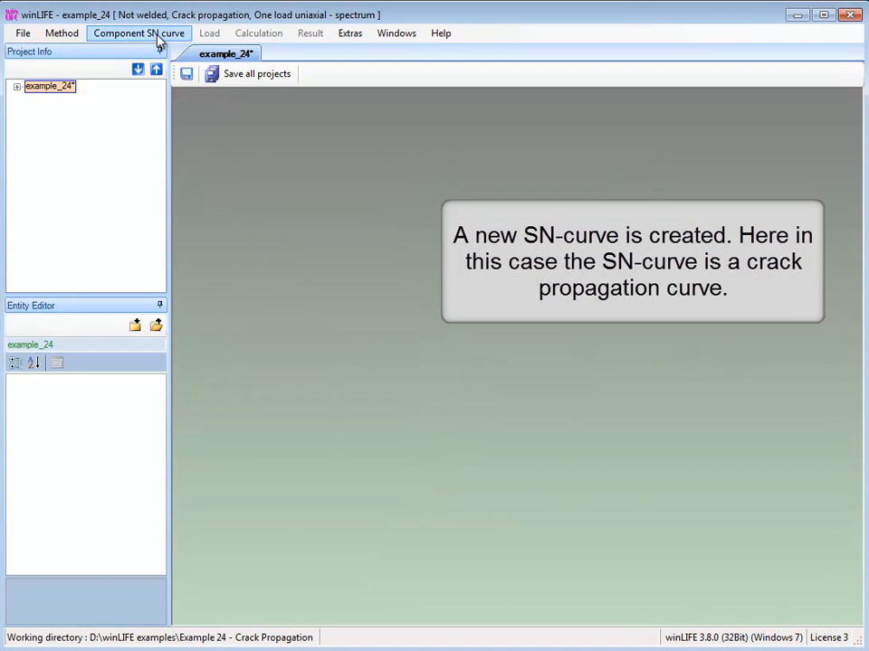
click(136, 34)
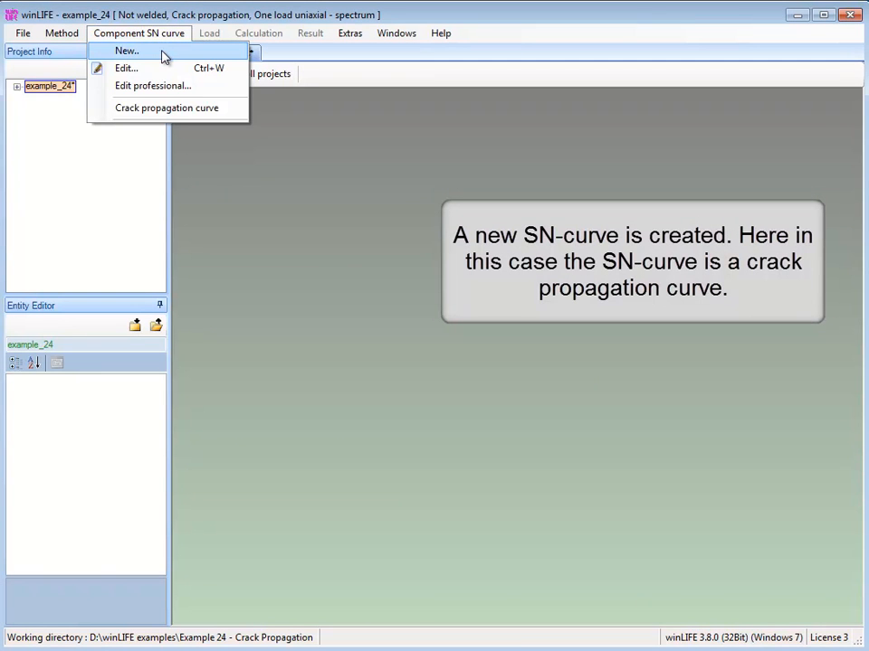
click(126, 49)
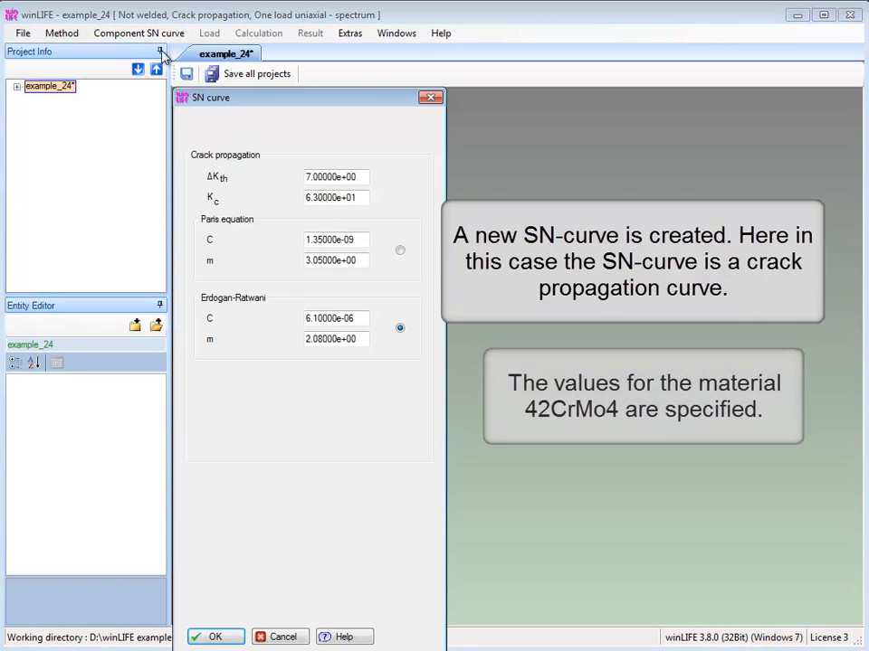
mouse_move(361, 177)
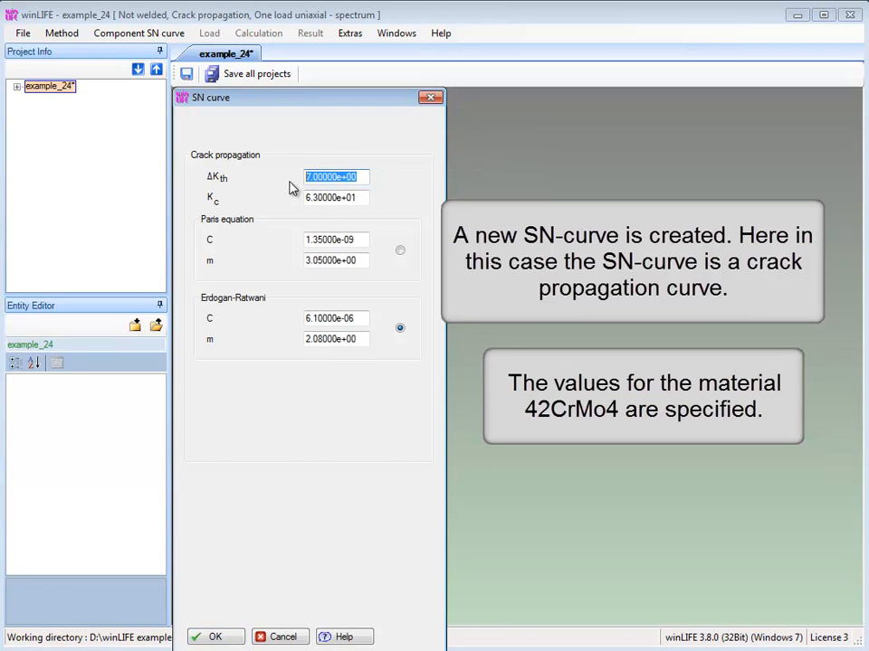
text(221.36)
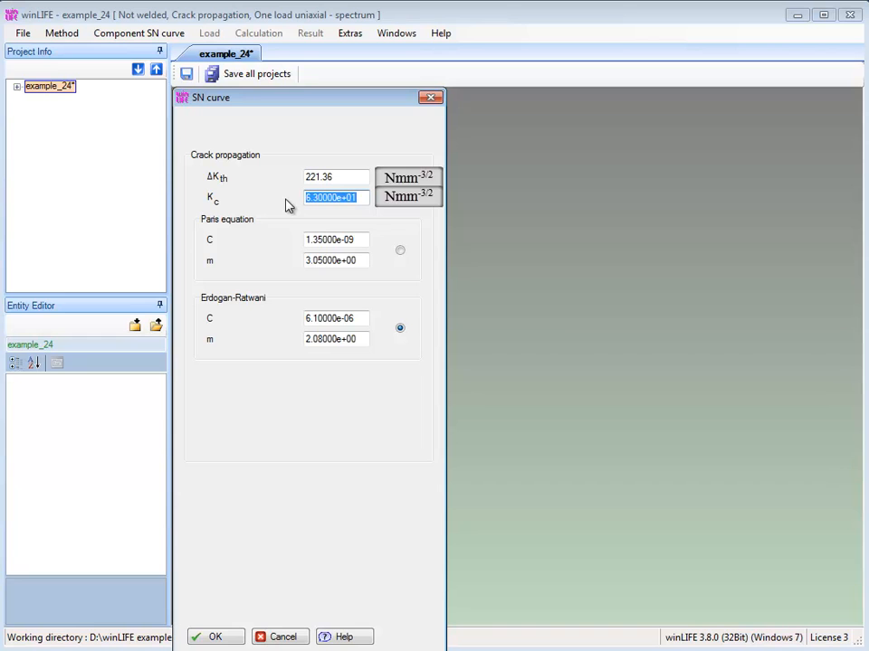
text(1992.25)
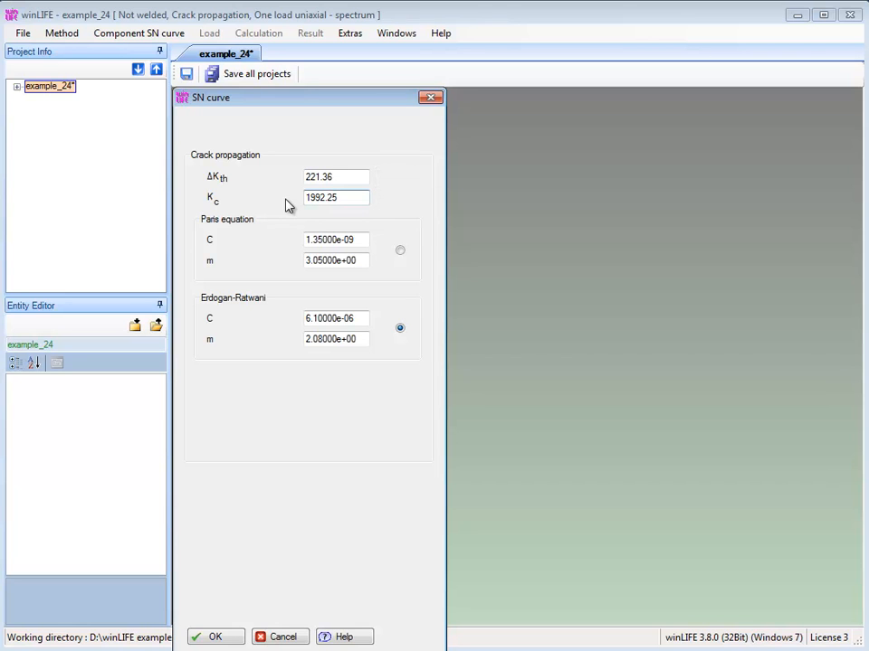
mouse_move(306, 219)
text(3.592e-14)
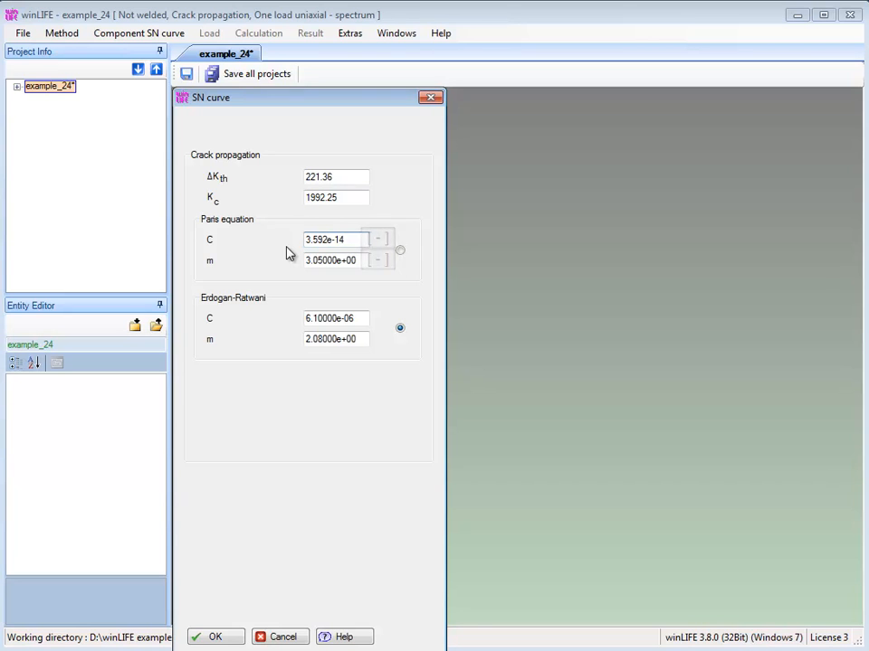
click(399, 250)
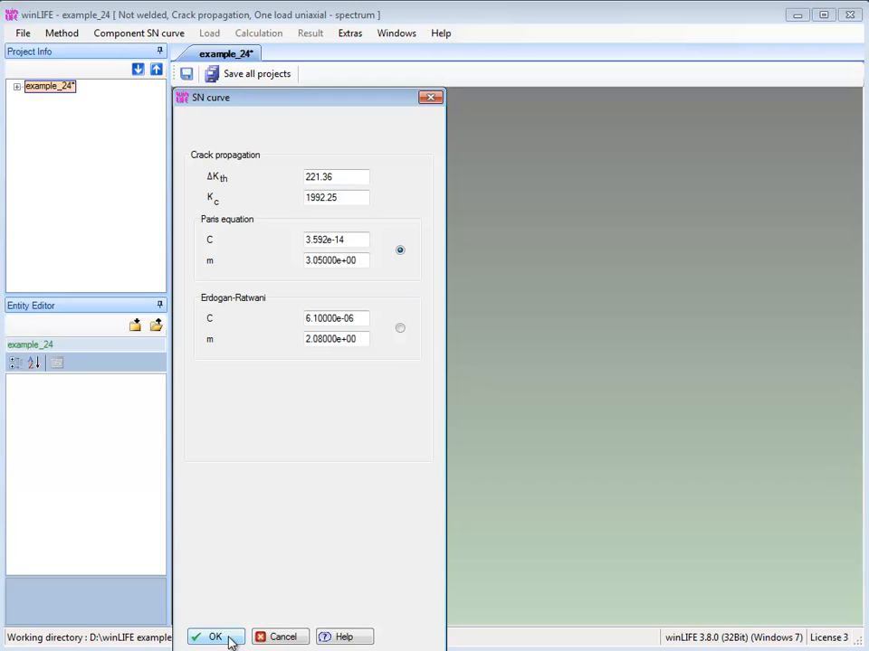
click(216, 636)
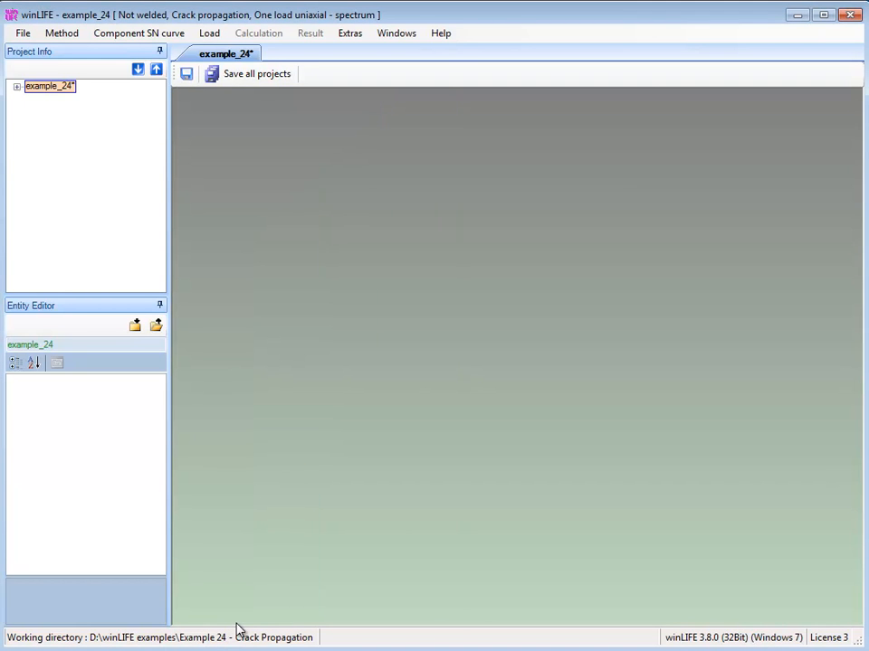
click(144, 33)
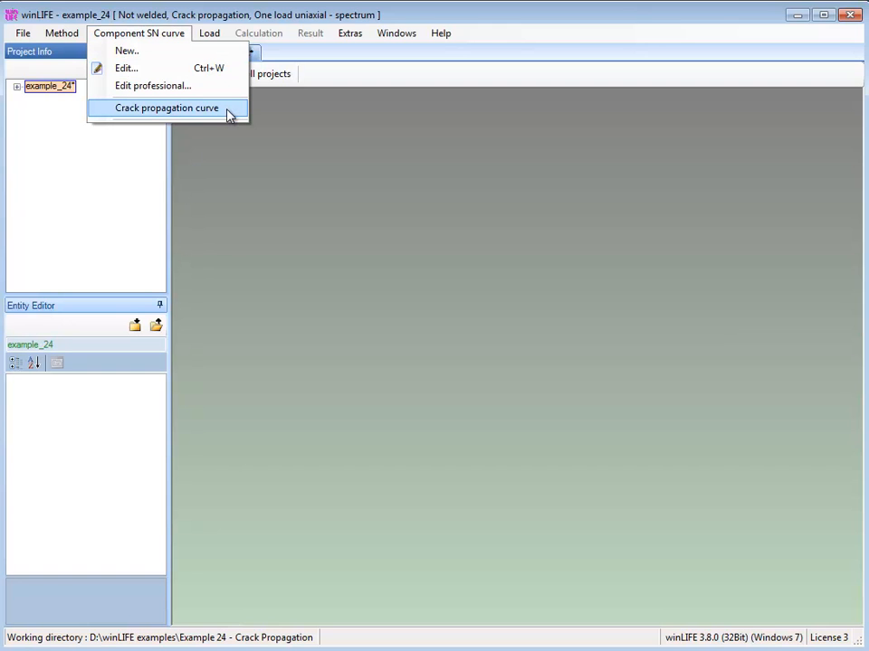
click(166, 107)
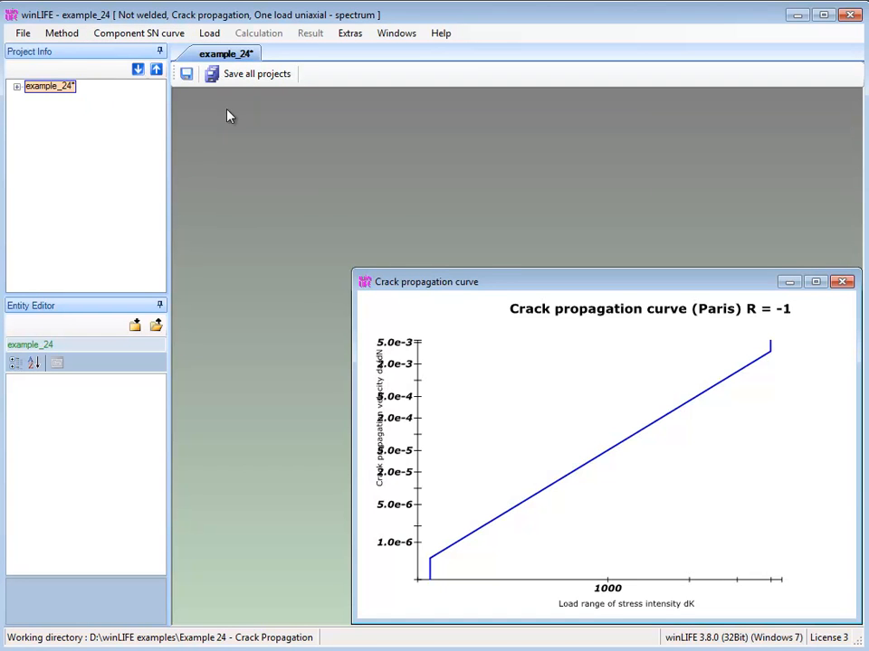
mouse_move(498, 285)
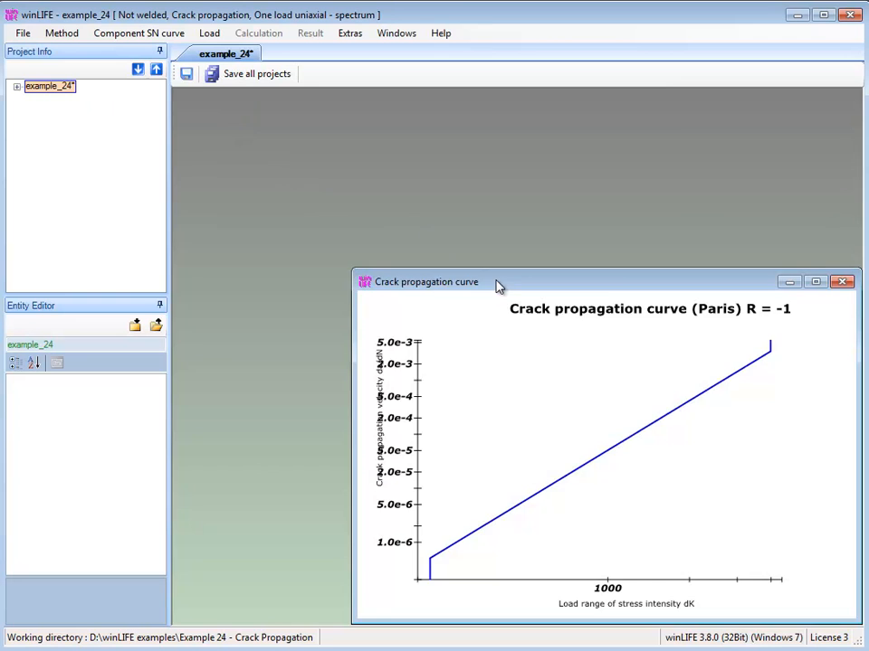
click(812, 282)
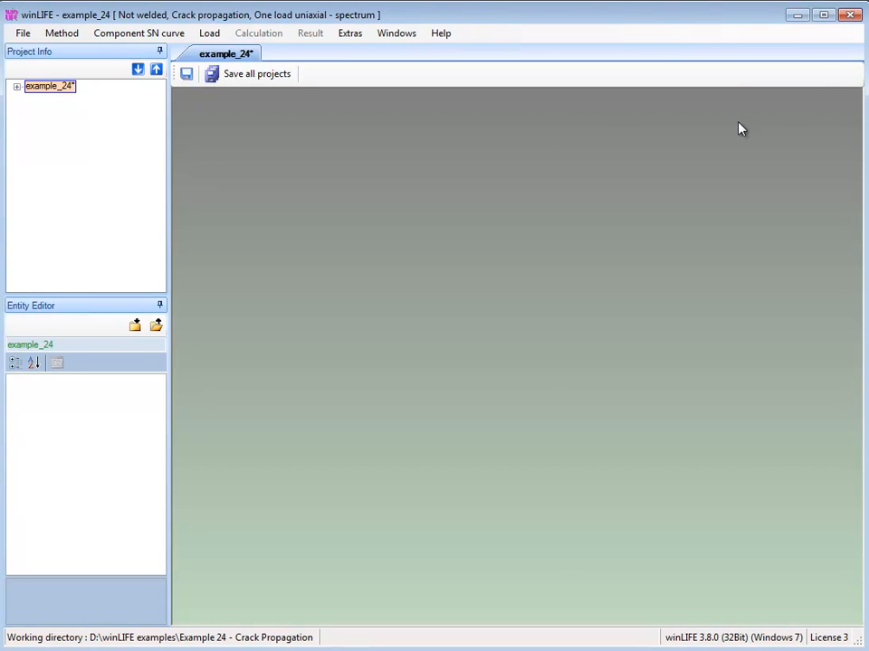
mouse_move(799, 106)
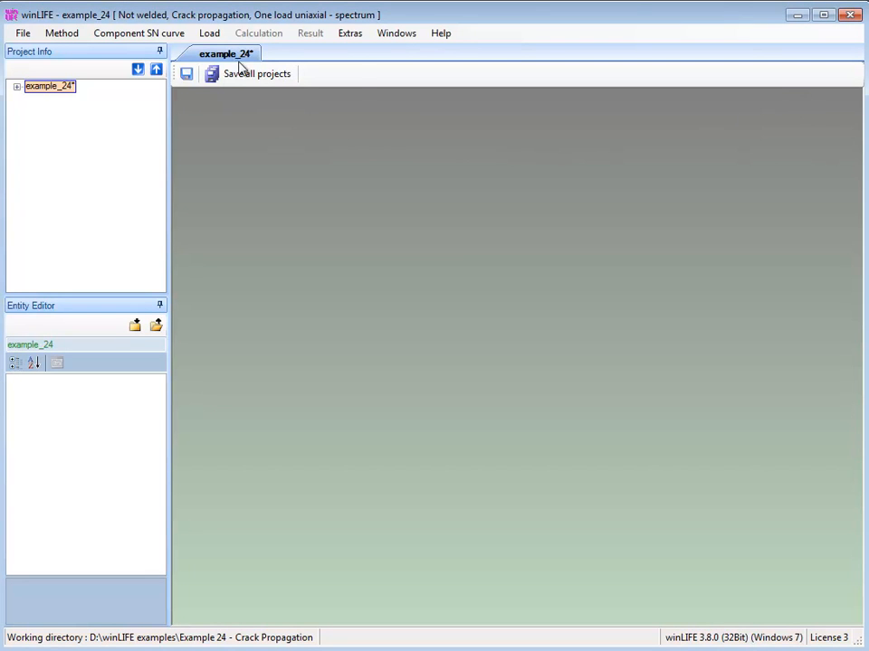
Enter a load spectrum row with mean load 0, amplitude 200 and 10000 cycles
click(210, 33)
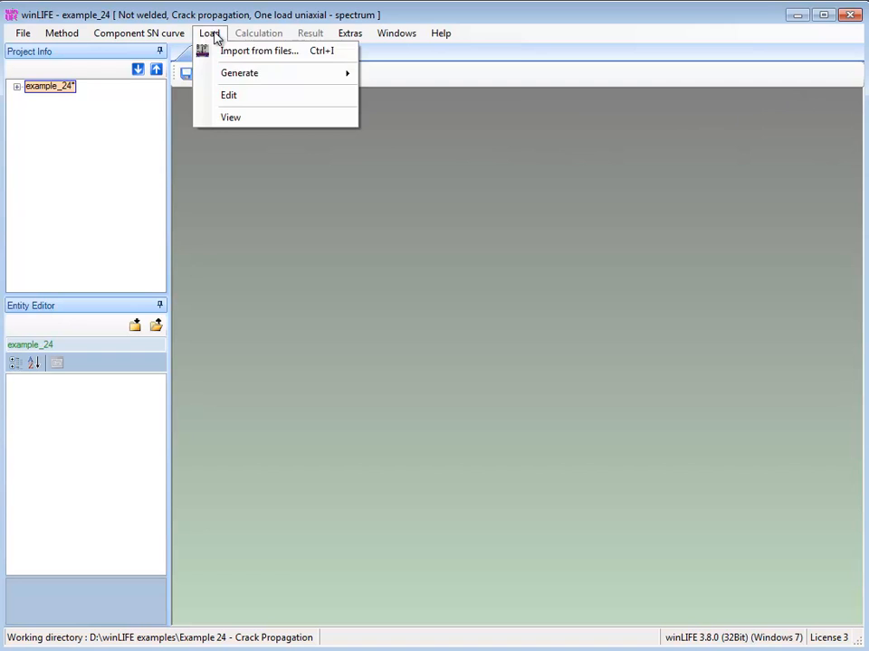
mouse_move(240, 73)
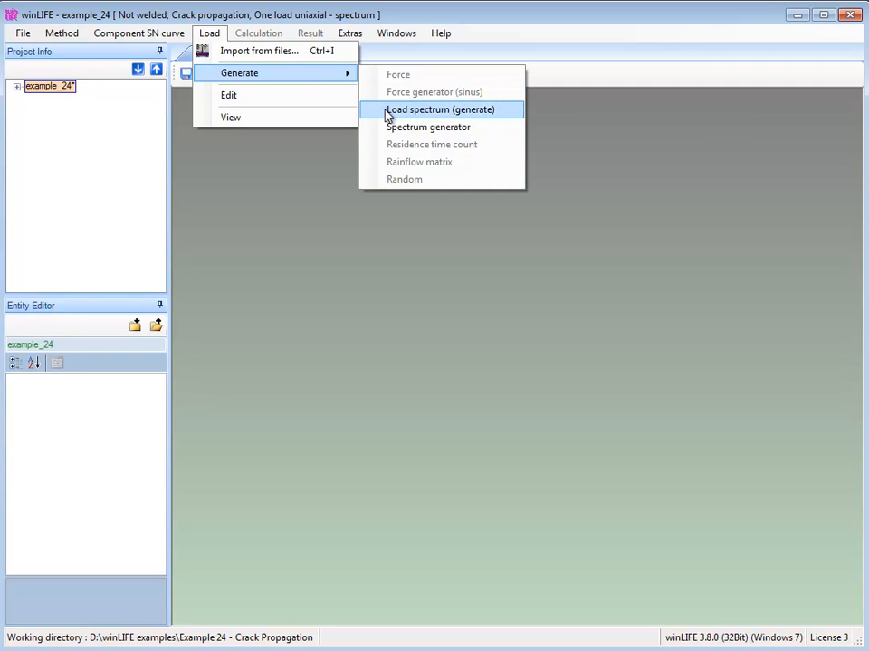
click(440, 110)
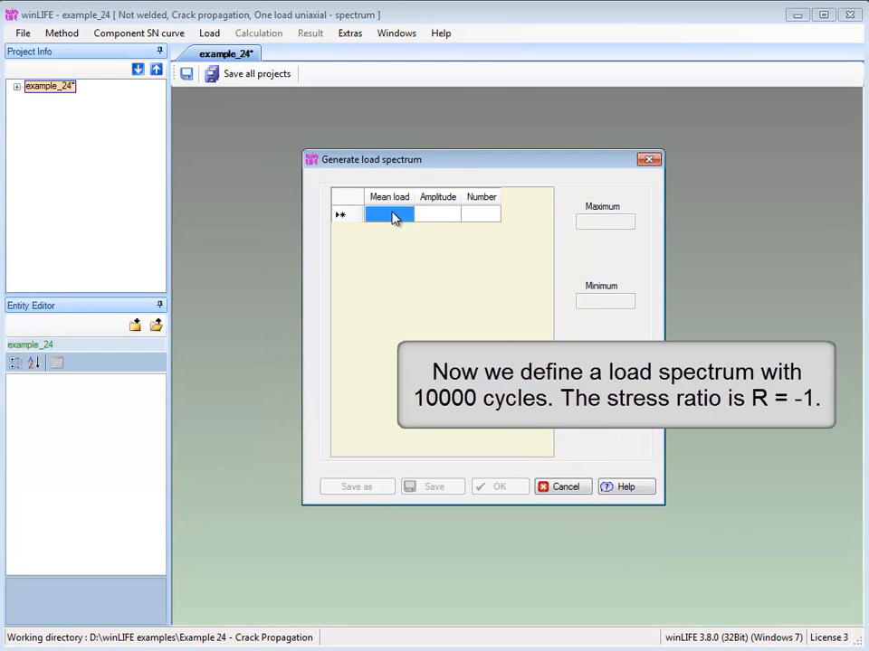
text(0)
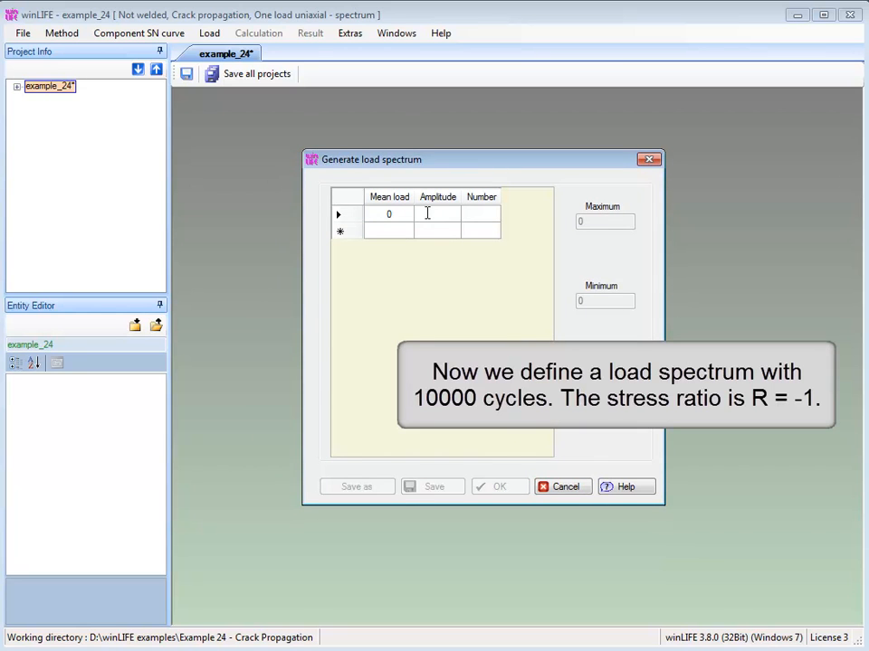
text(200)
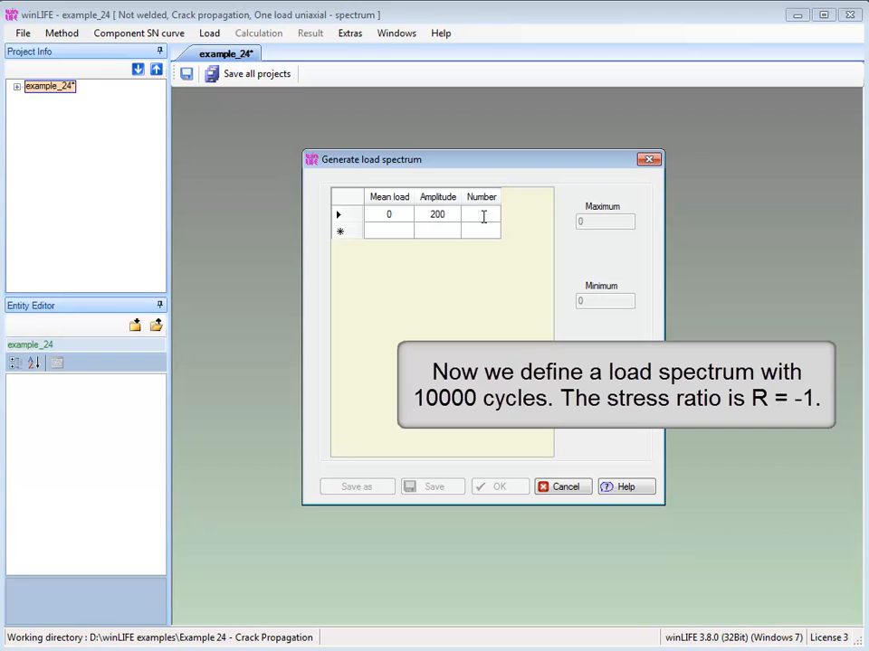
text(10)
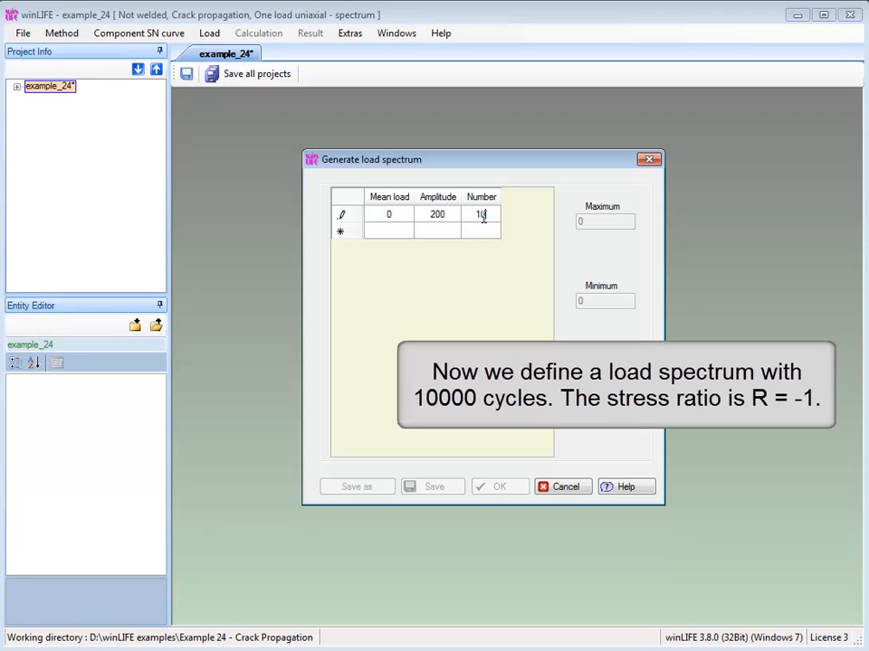
text(10000)
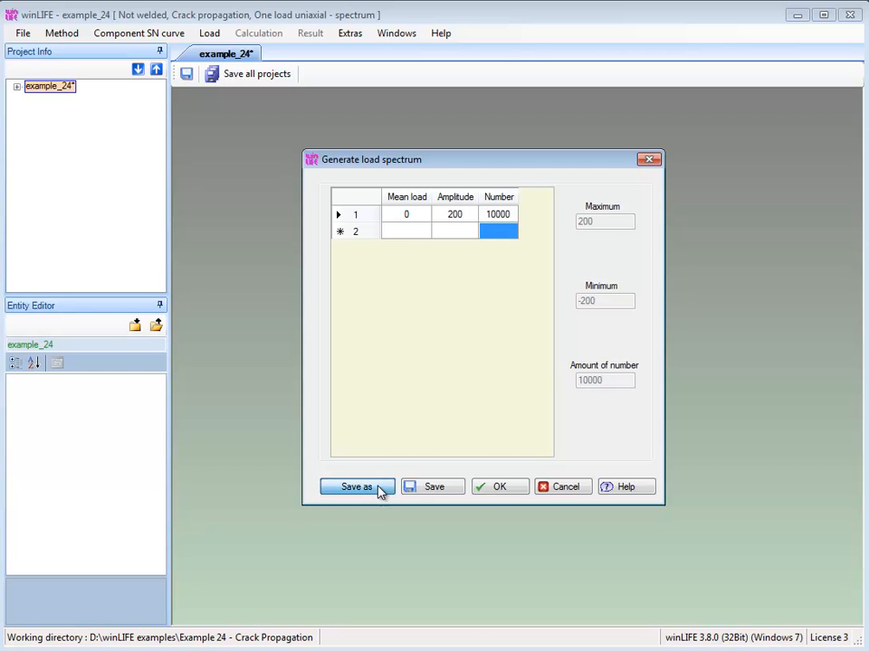
Save the 200-amplitude spectrum as file 'collective' and close the generator
click(356, 487)
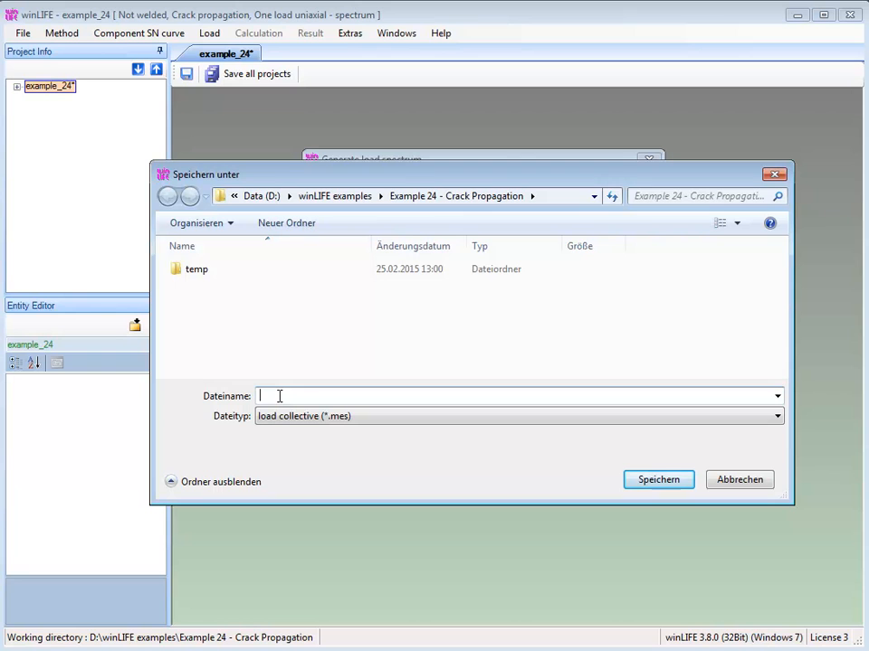
text(collec)
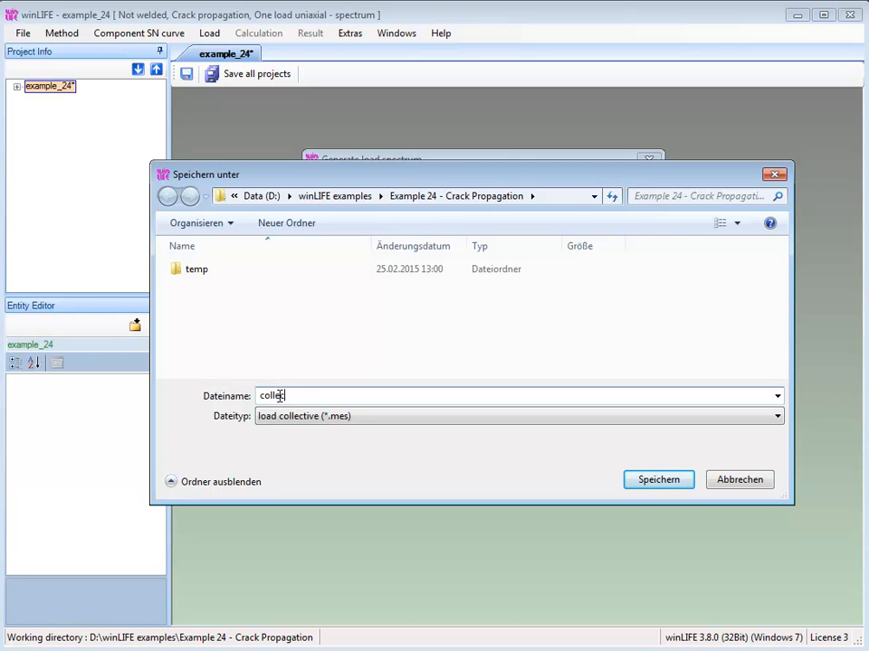
text(tive)
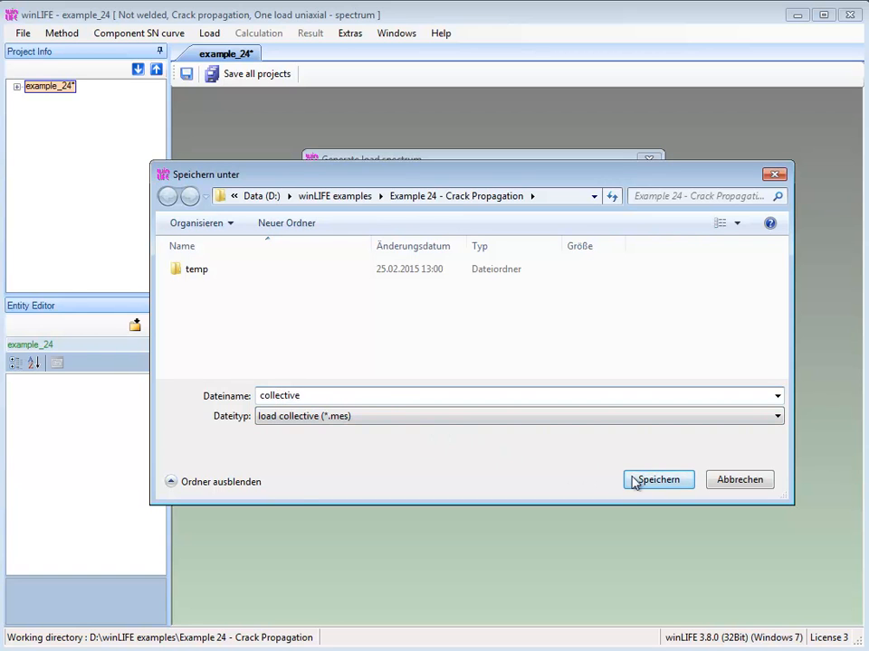
click(657, 480)
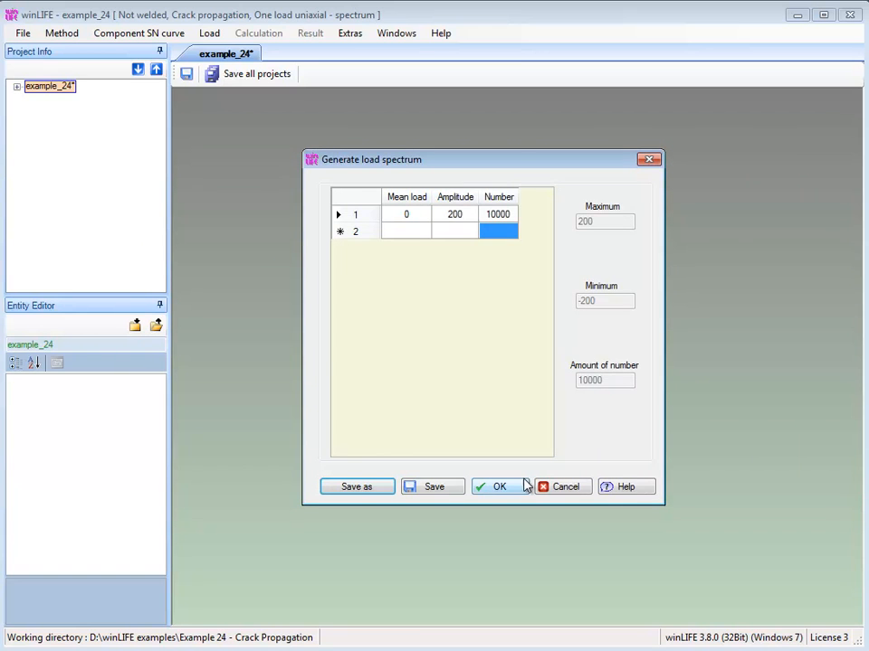
click(499, 487)
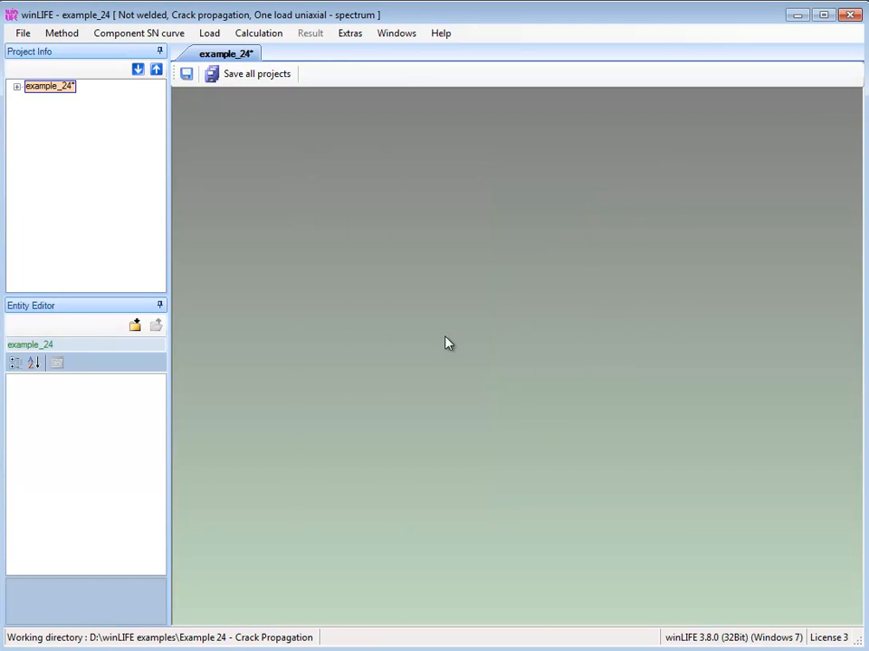
Plot collective.mes and maximize the chart showing amplitude 200 over 10000 cycles
click(206, 34)
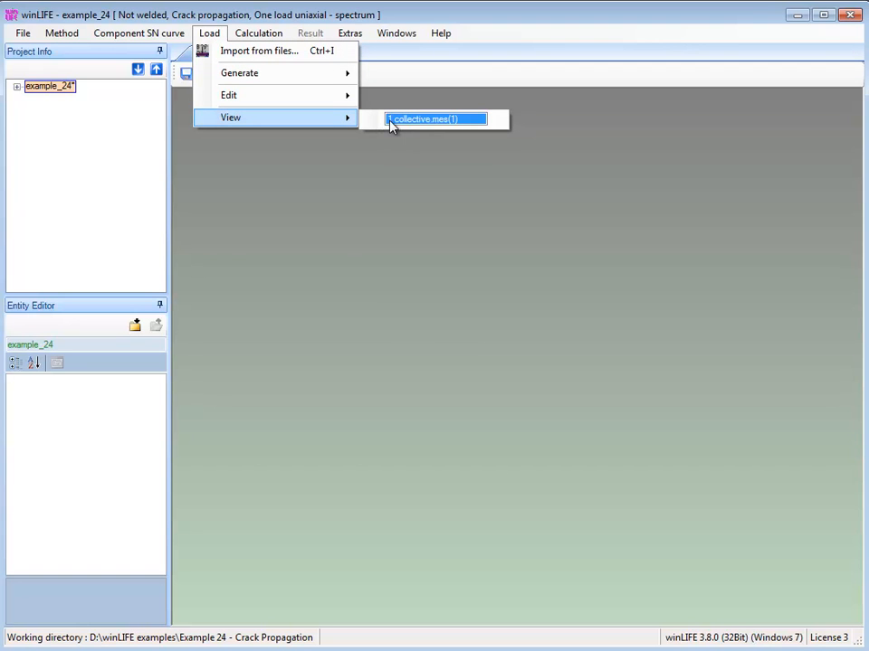
click(426, 118)
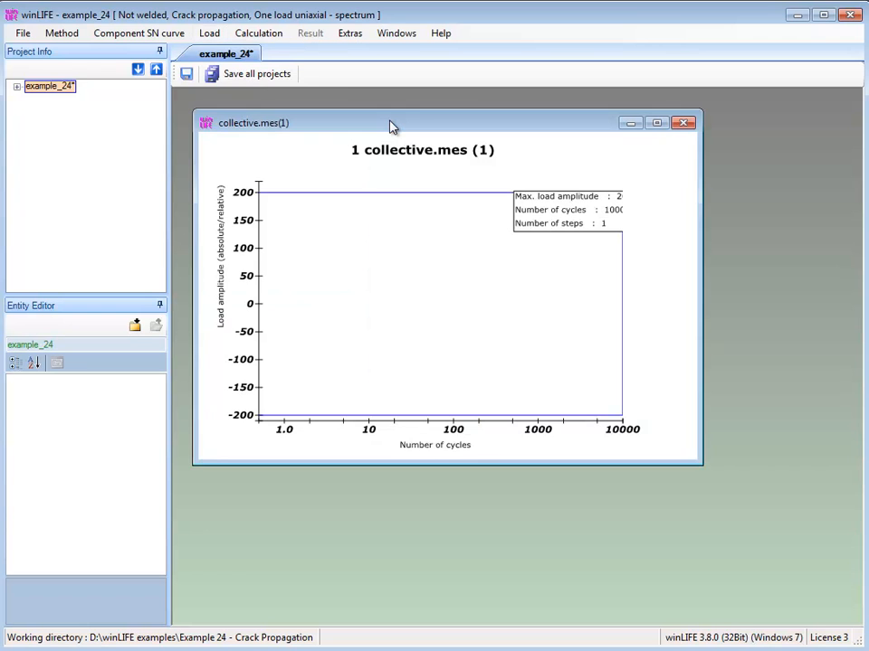
click(656, 123)
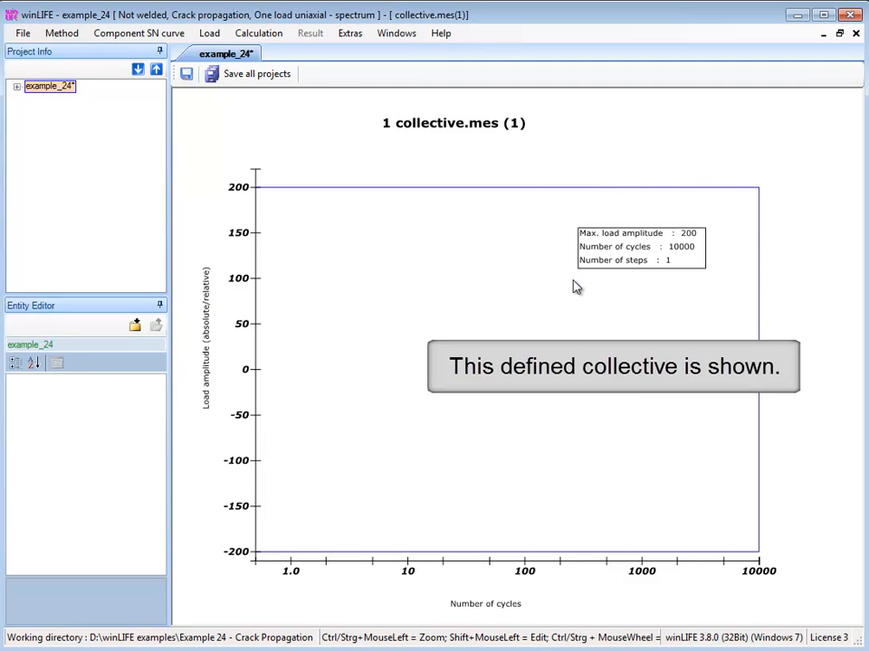
mouse_move(555, 327)
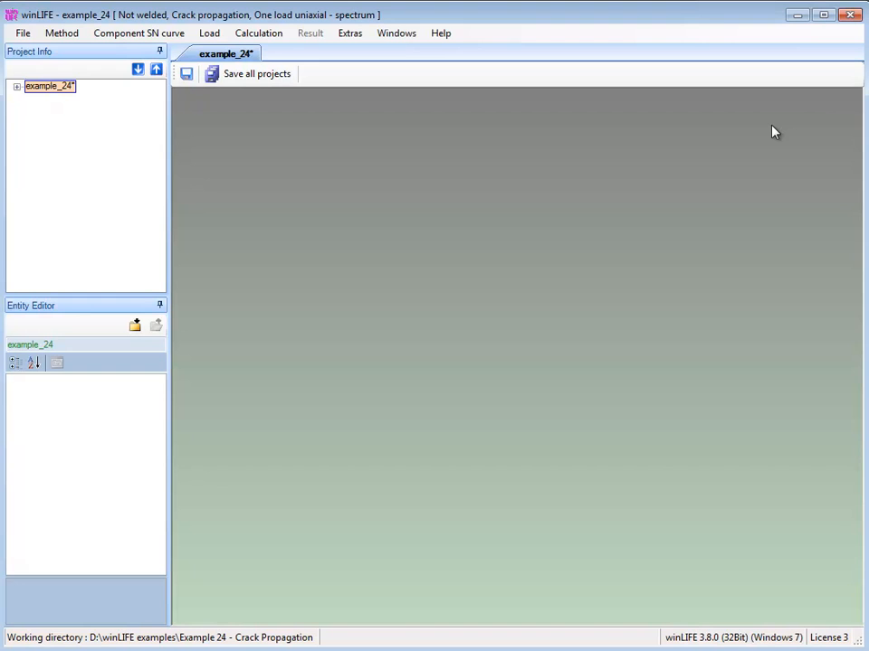
mouse_move(353, 202)
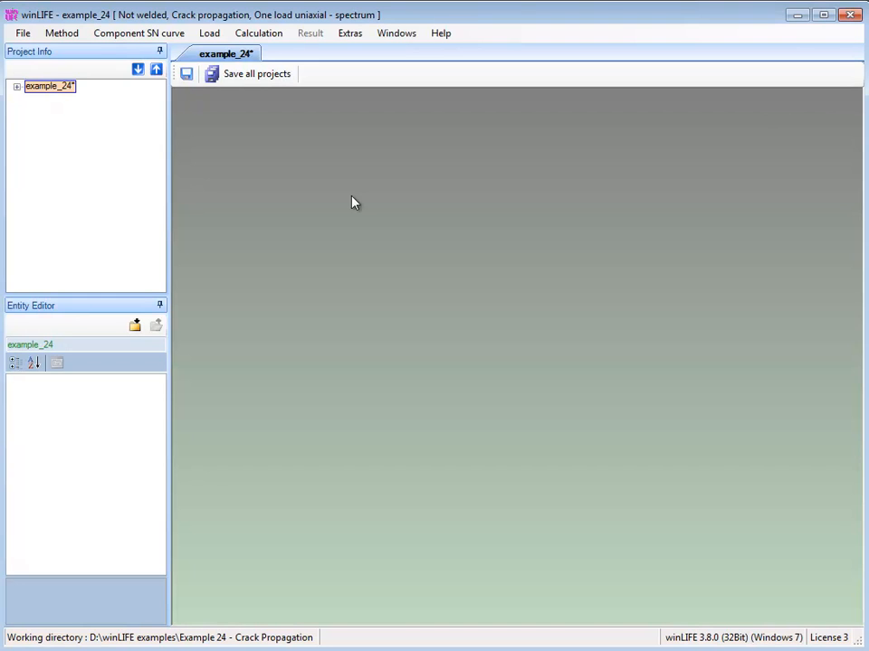
Set crack propagation start length a0 to 10 and end length ax to 20
click(261, 33)
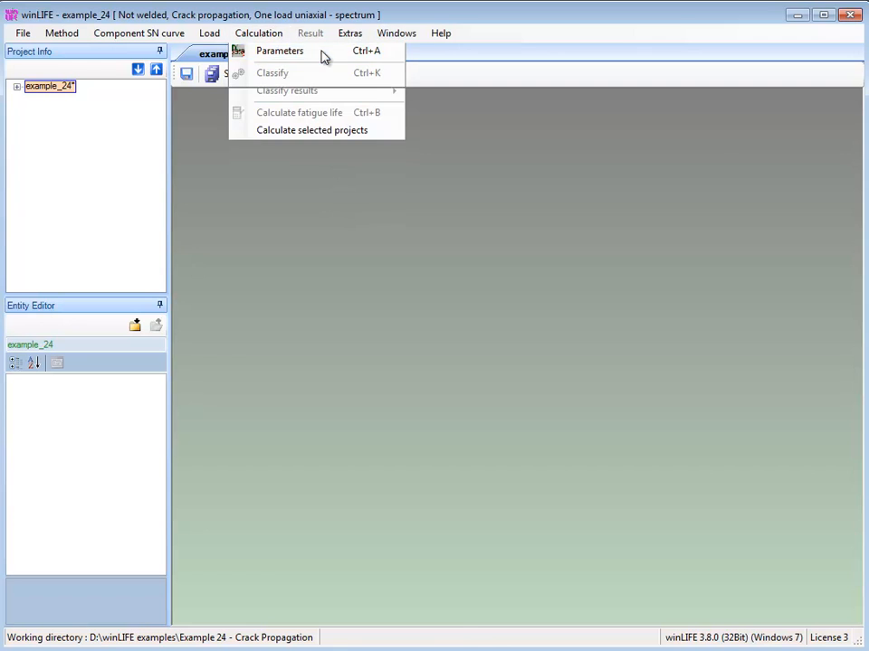
click(280, 51)
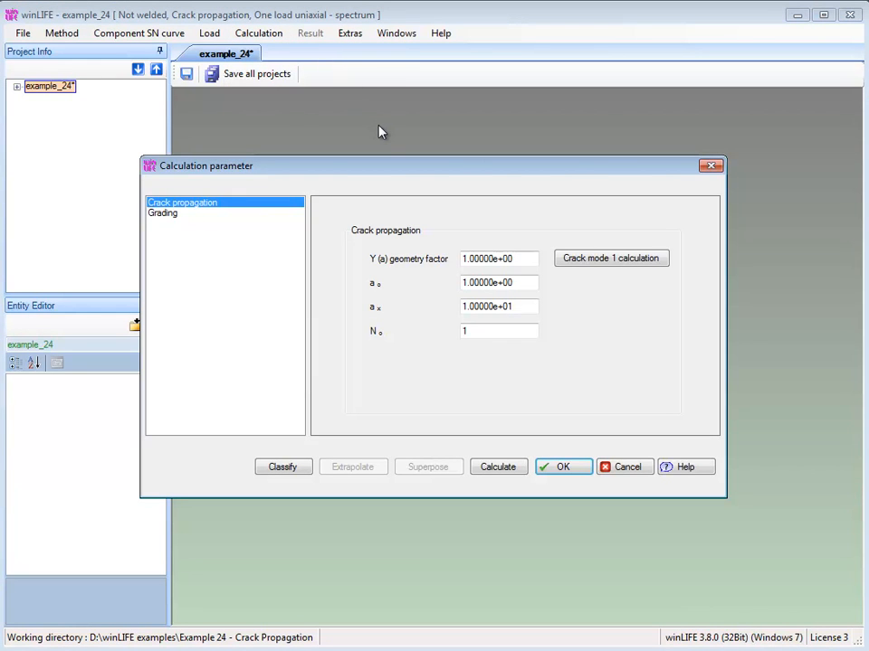
mouse_move(445, 210)
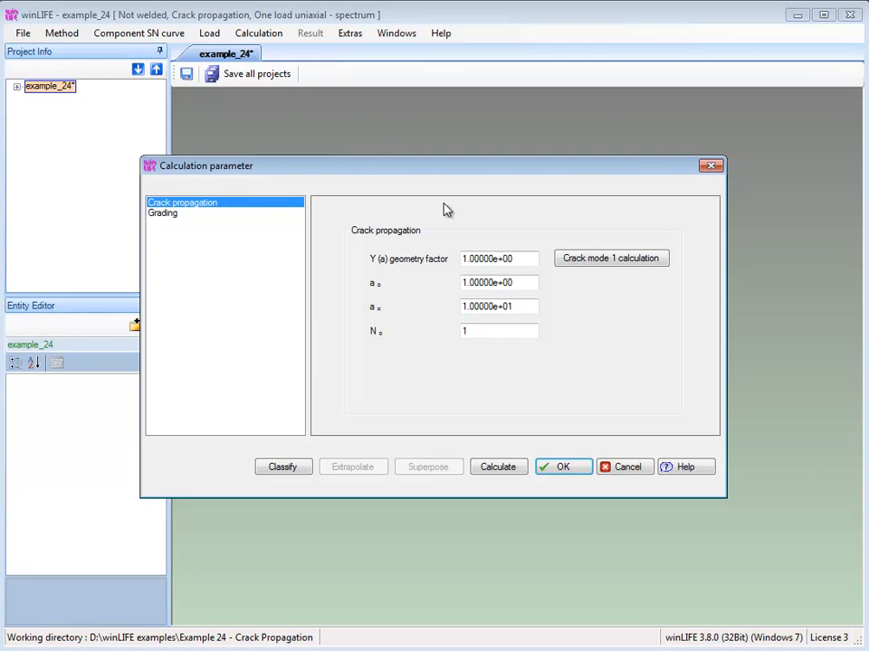
click(499, 282)
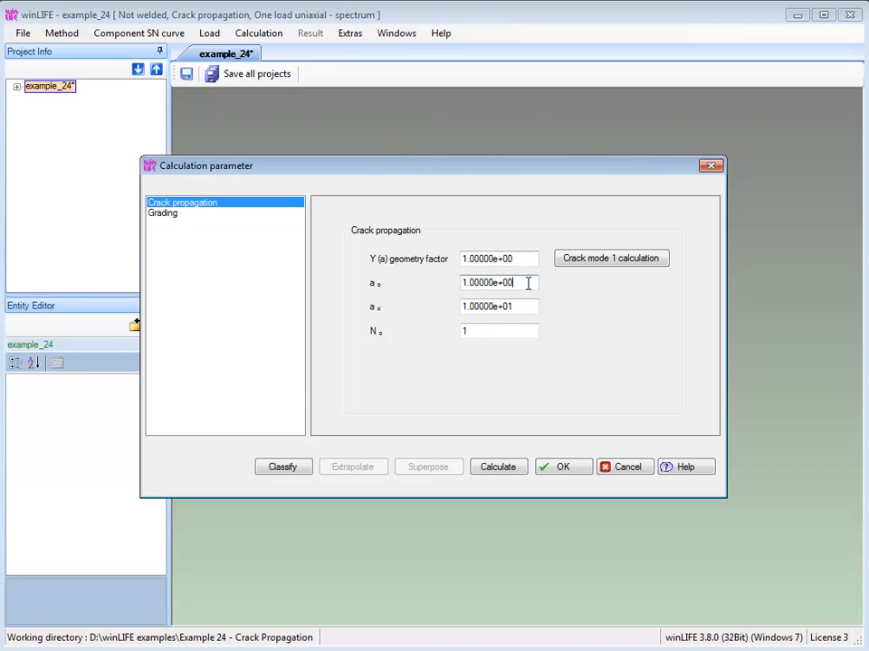
triple_click(497, 282)
text(1)
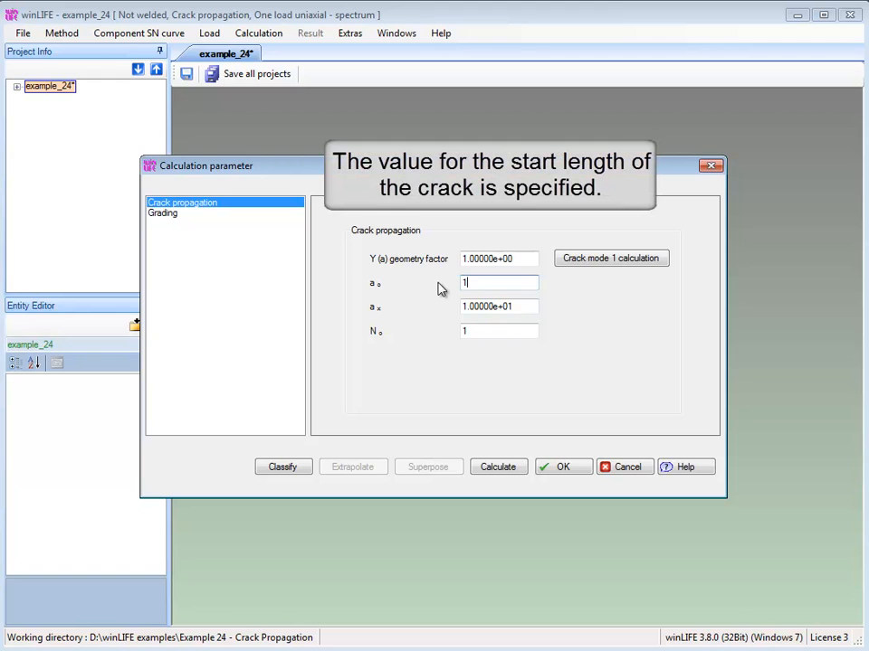
text(0)
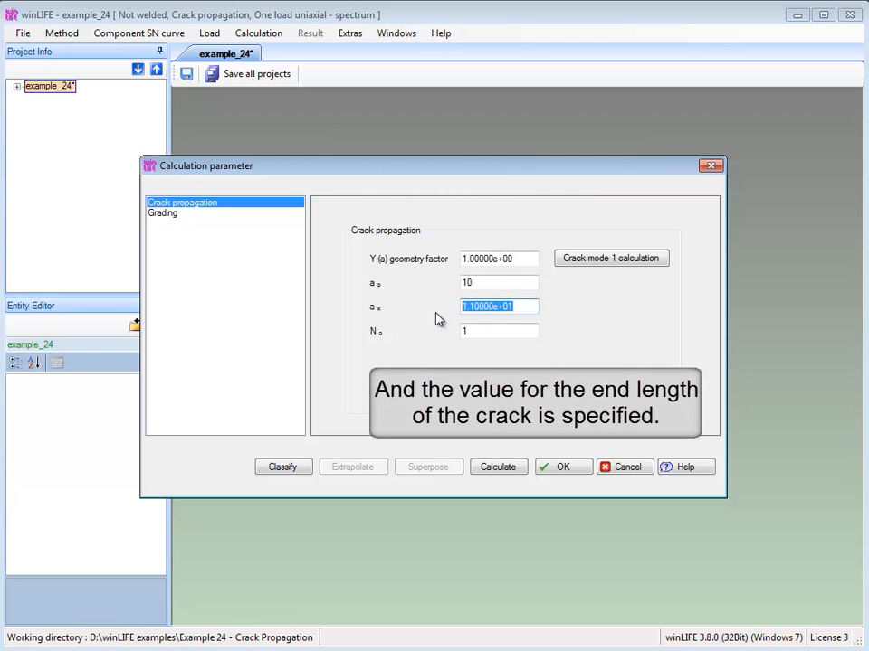
text(20)
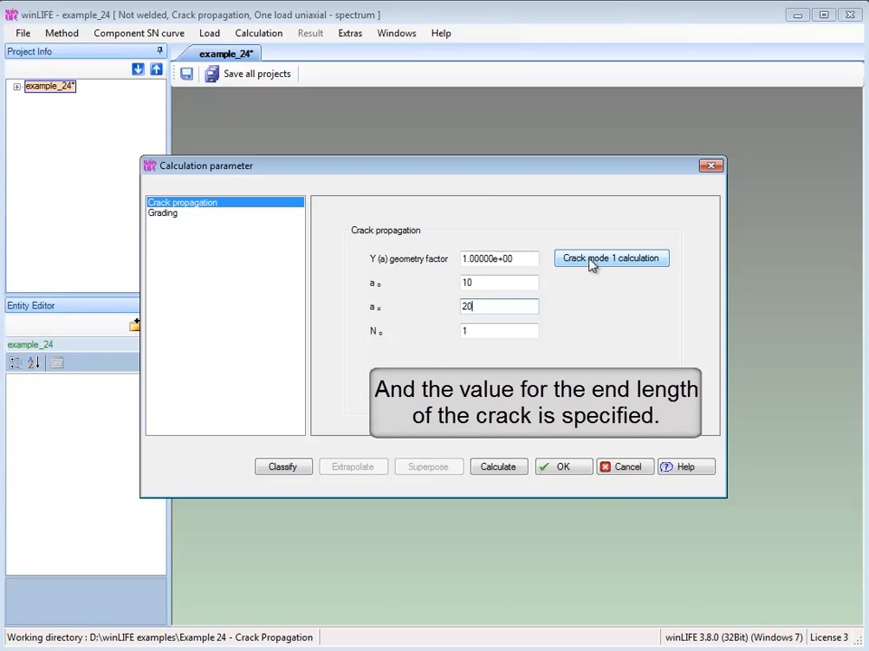
Compute geometry factor 1.1224 for an edge crack in a tension rod with d = 200
click(611, 258)
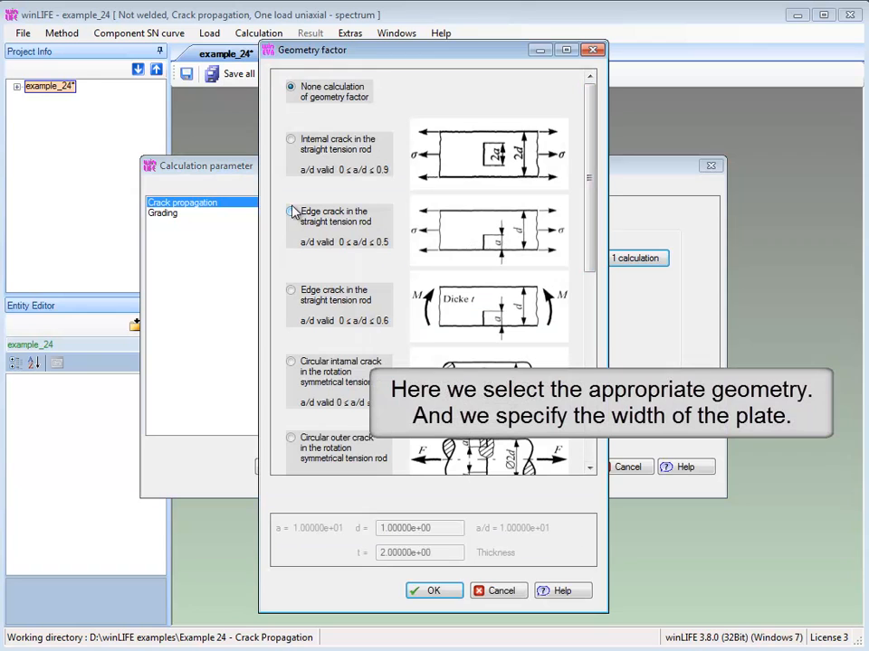
click(290, 210)
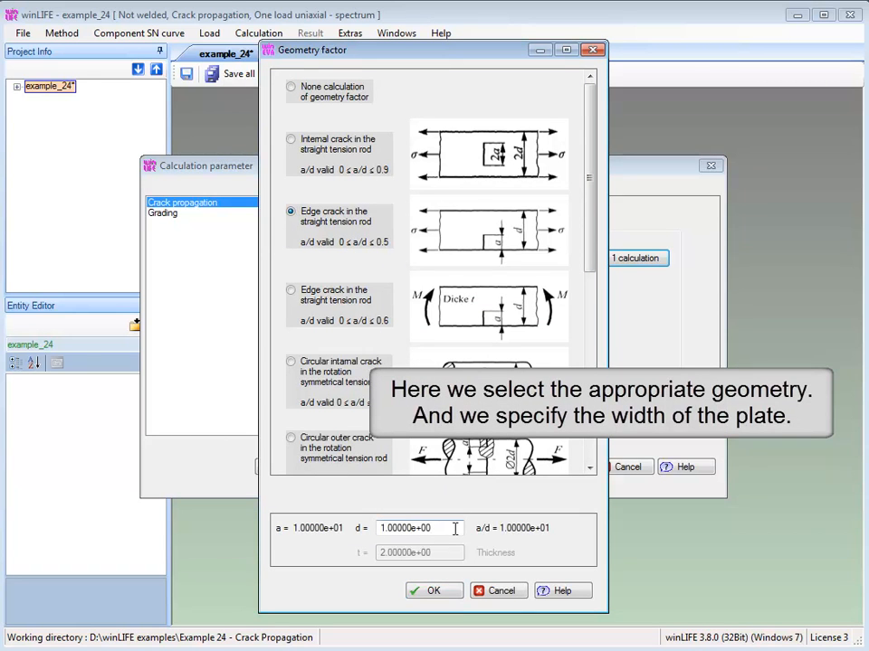
triple_click(413, 527)
text(200)
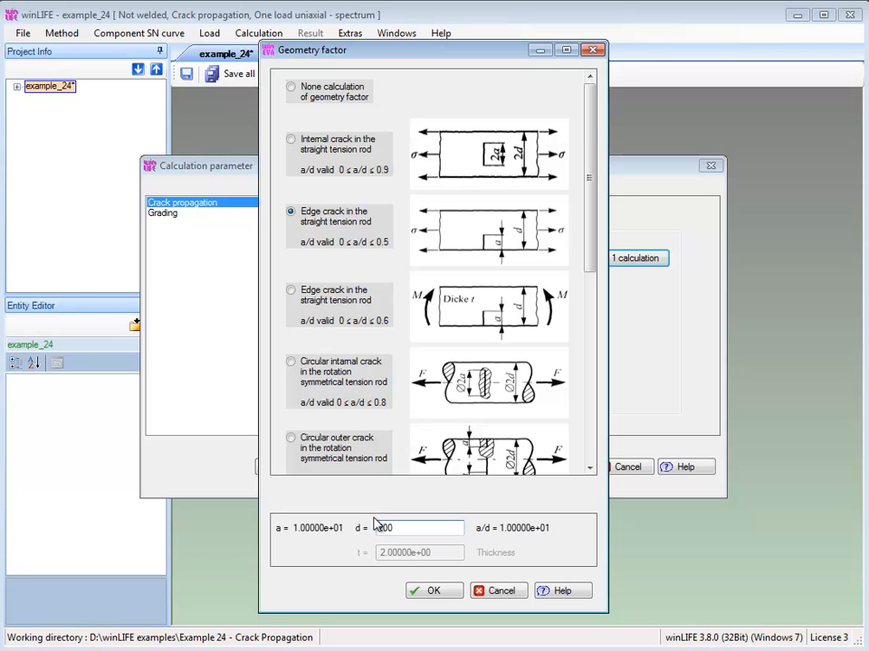
click(433, 591)
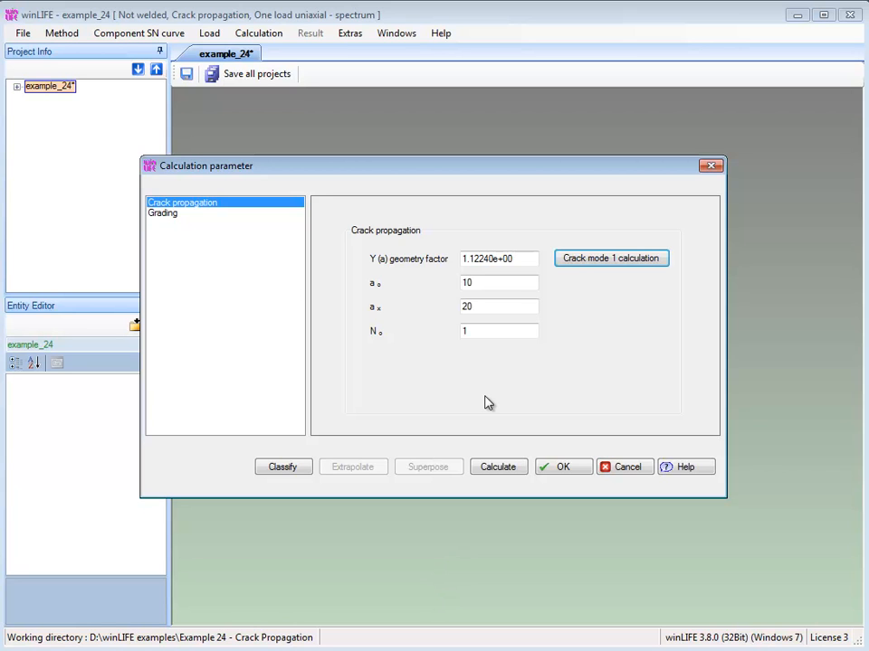
Classify the load with residuum considered and start the crack propagation calculation
click(163, 212)
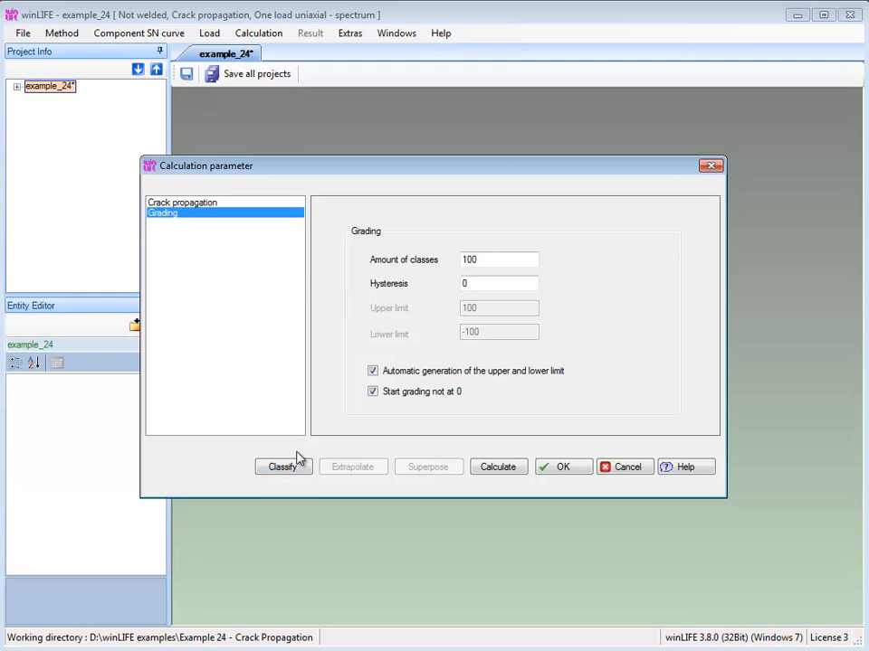
click(281, 467)
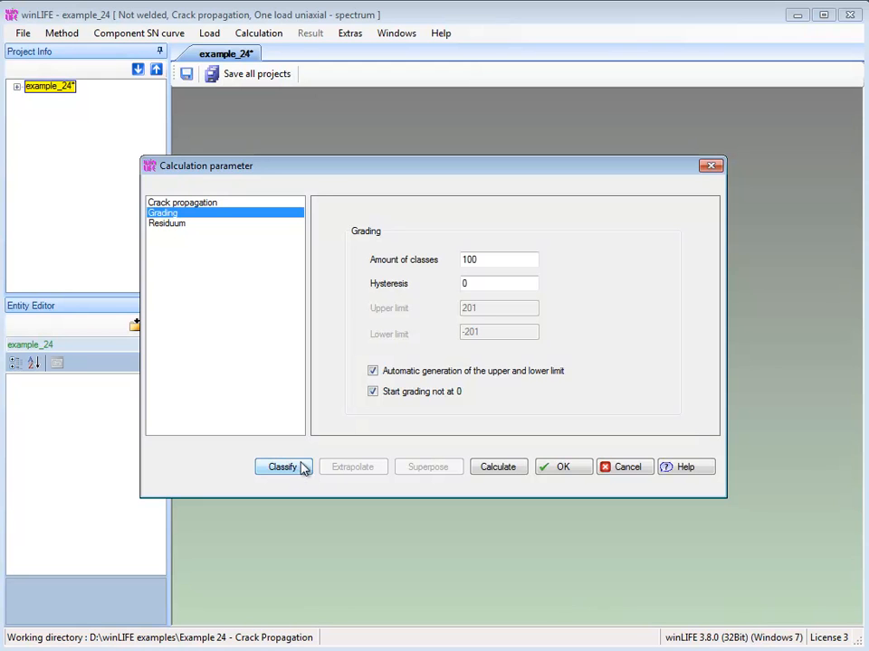
click(166, 224)
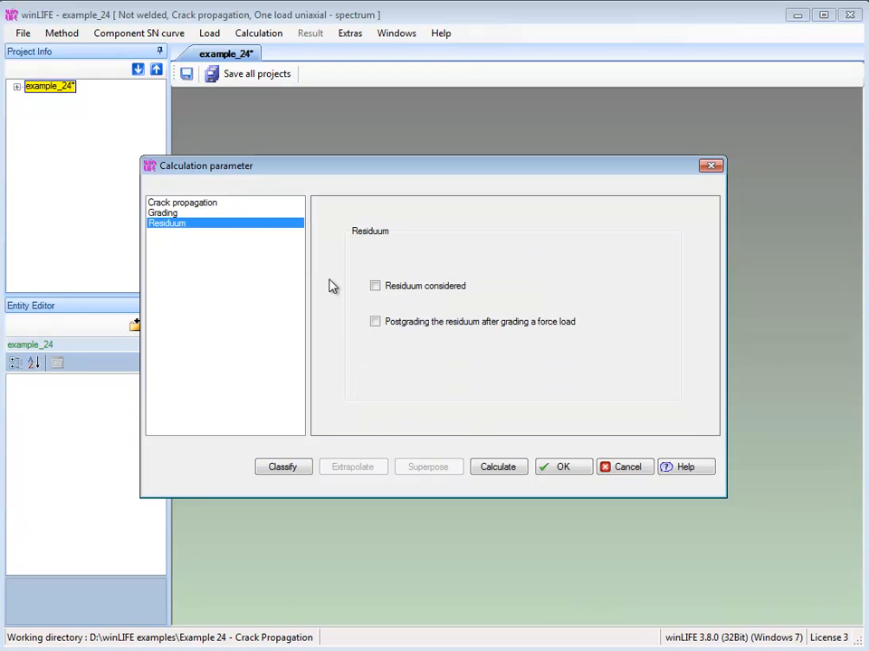
click(375, 285)
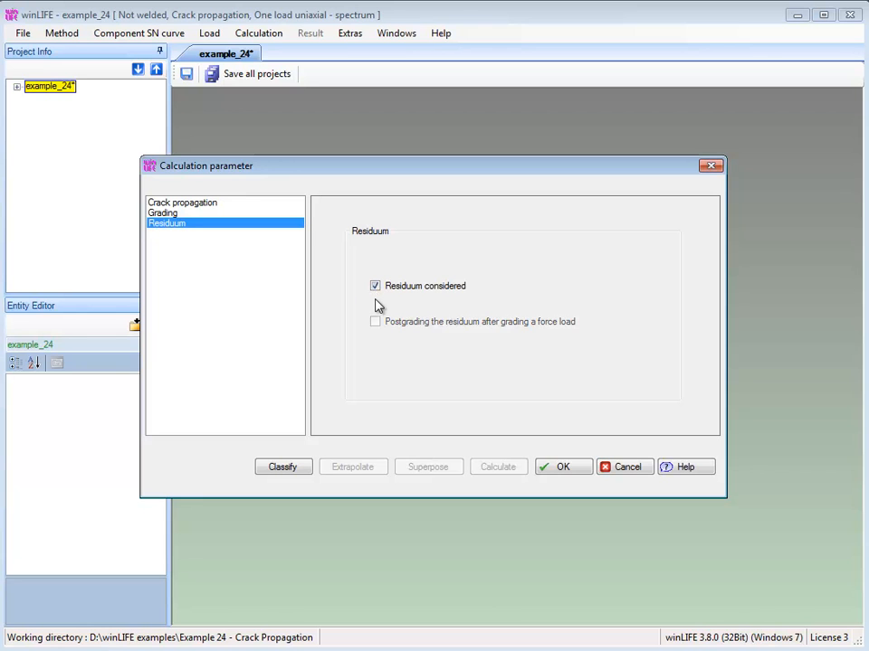
mouse_move(290, 466)
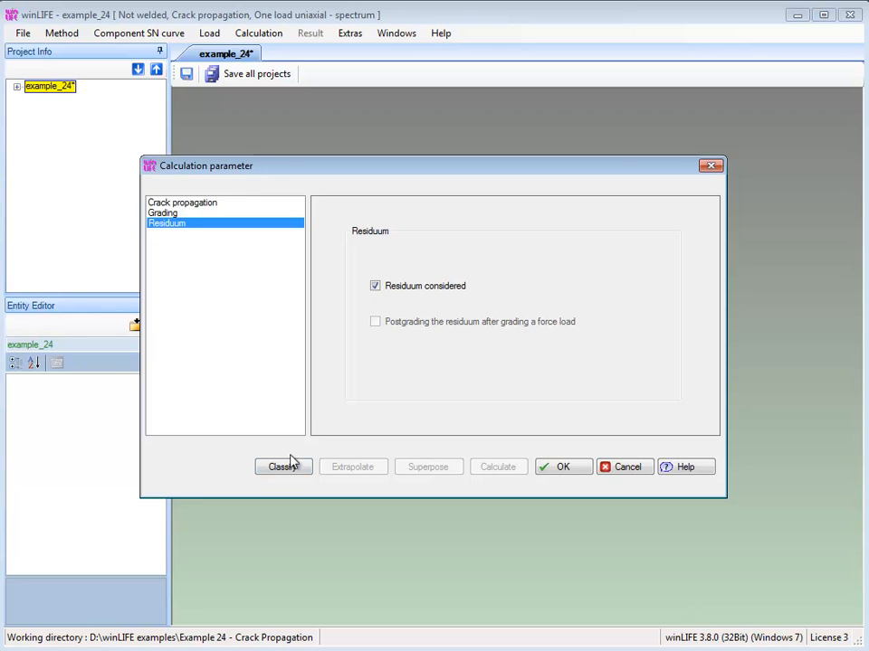
click(282, 467)
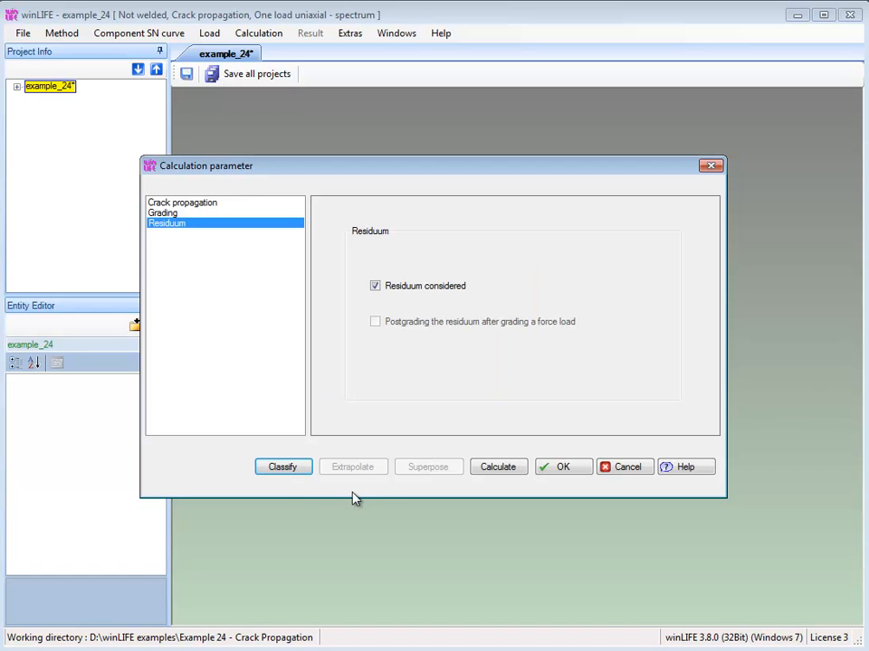
click(498, 466)
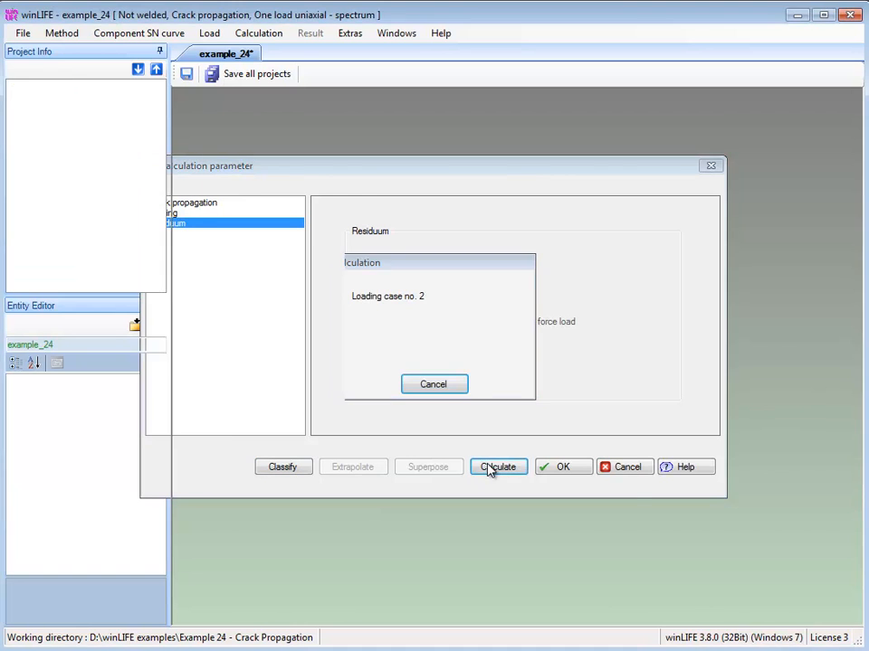
Finish the calculation, reaching 100% of the 20 mm critical crack length
click(499, 467)
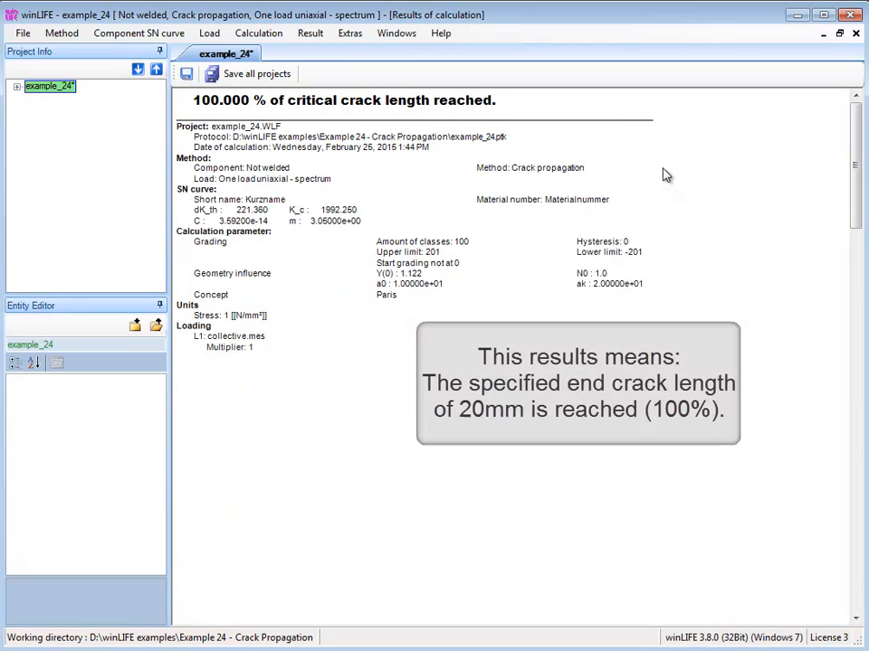
mouse_move(588, 165)
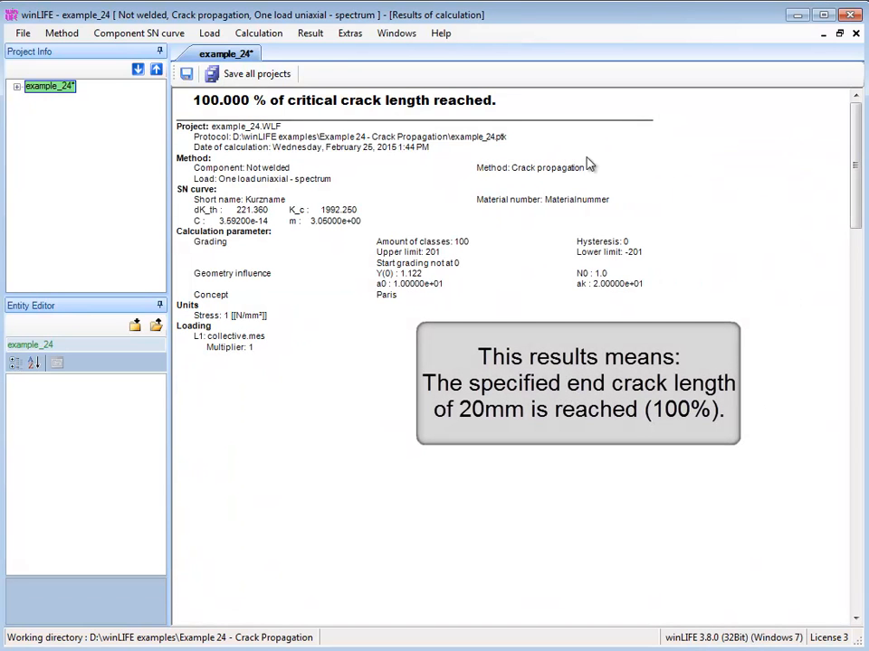
click(310, 34)
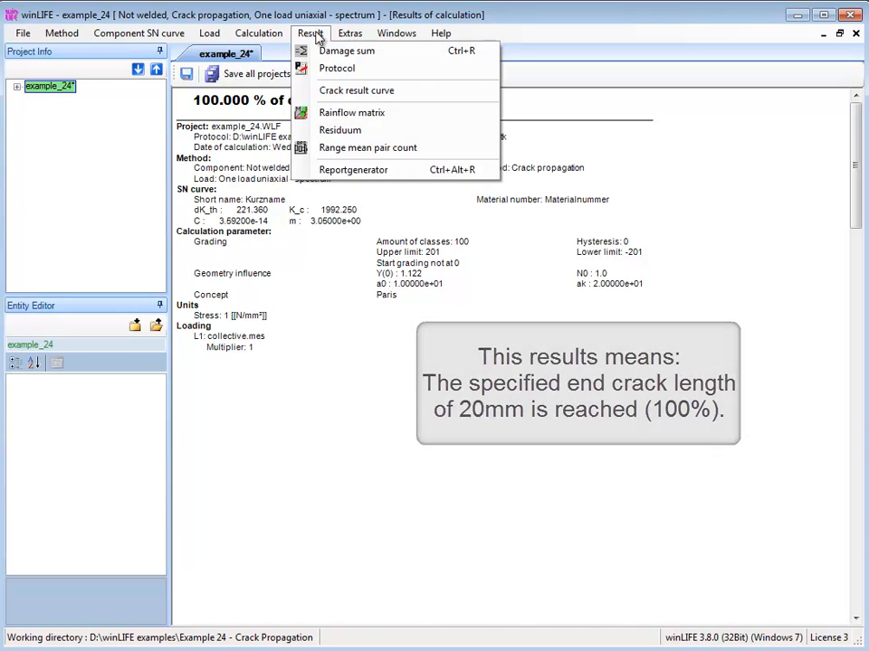
mouse_move(347, 68)
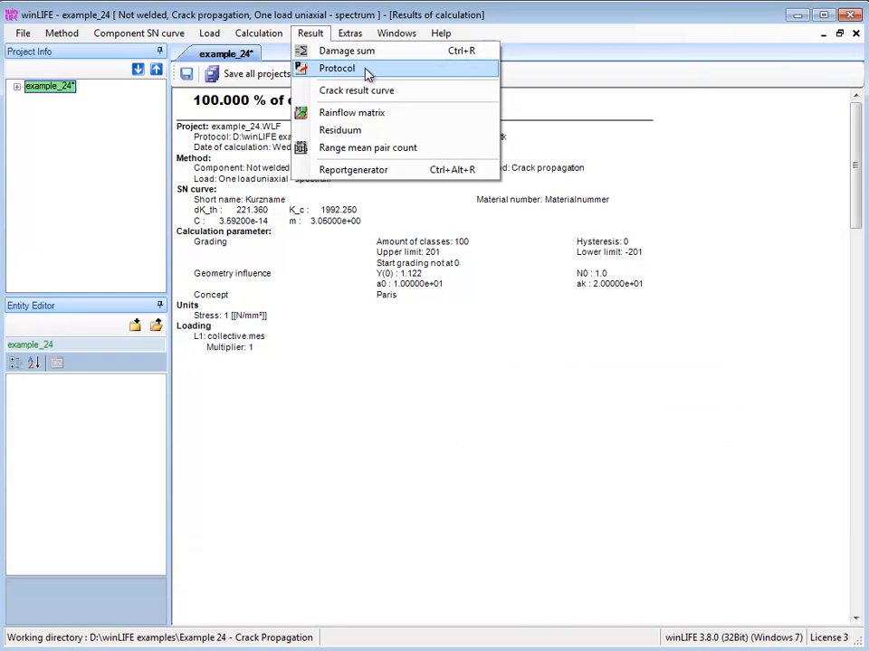
View the calculation protocol, where crack length 20.0002 exceeds the 20 mm limit
click(346, 68)
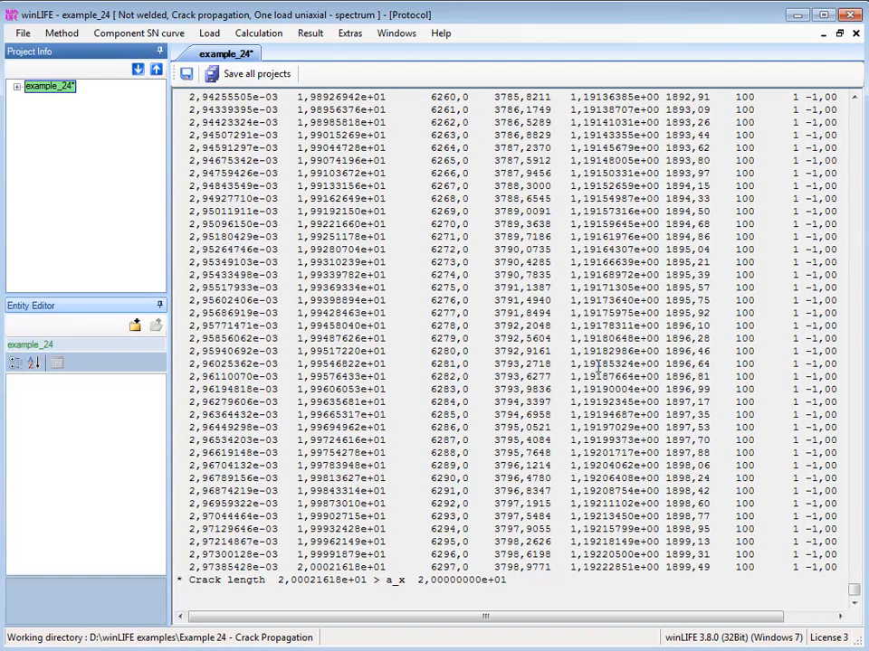
click(309, 33)
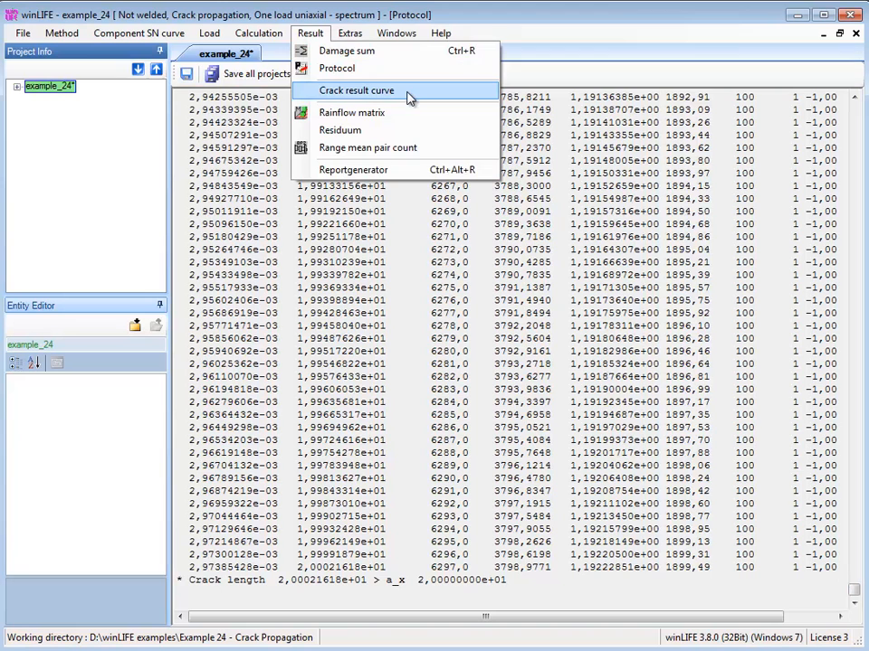
Plot the crack result curve with grid lines and a value-reading window enabled
click(370, 91)
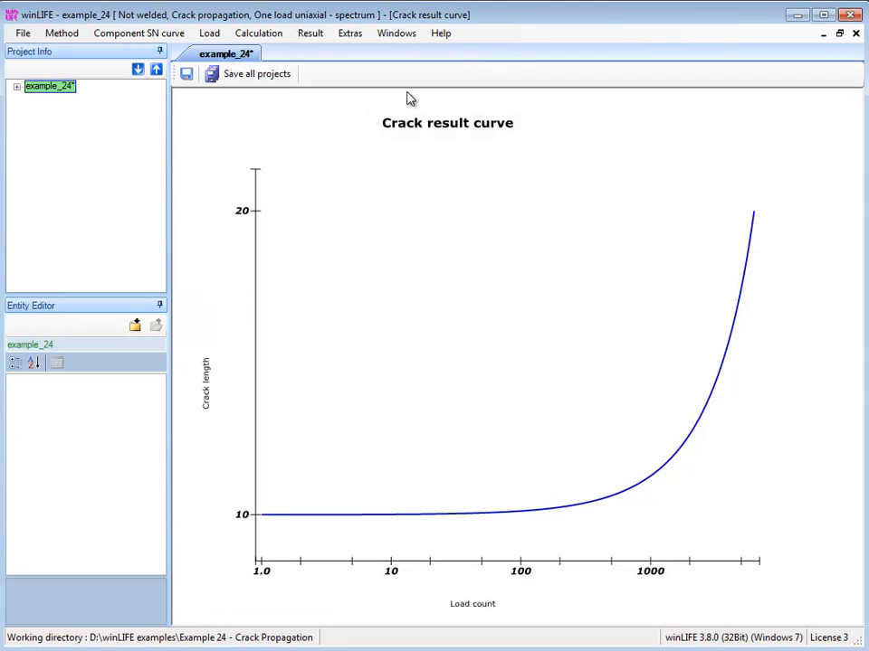
right_click(491, 313)
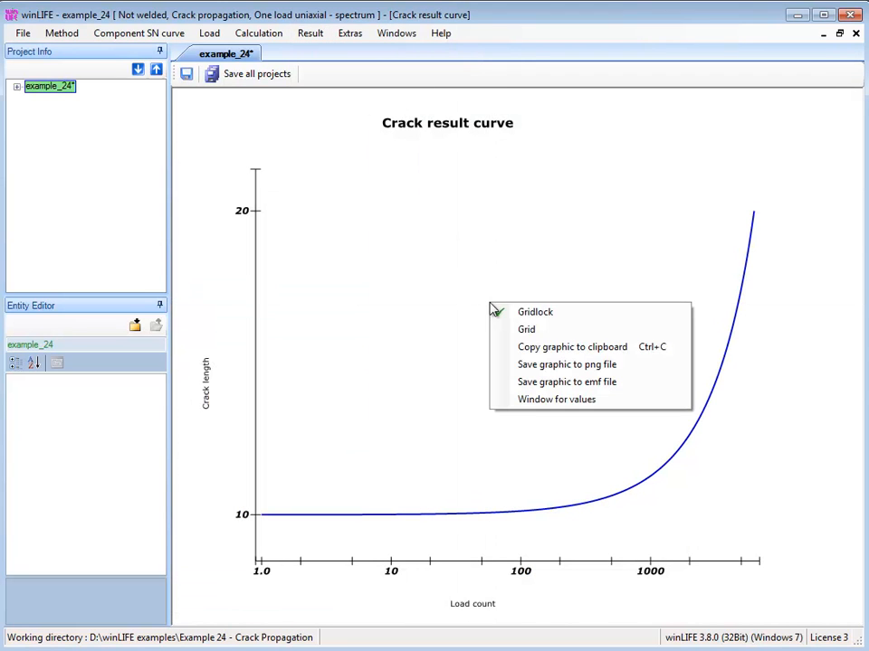
click(525, 328)
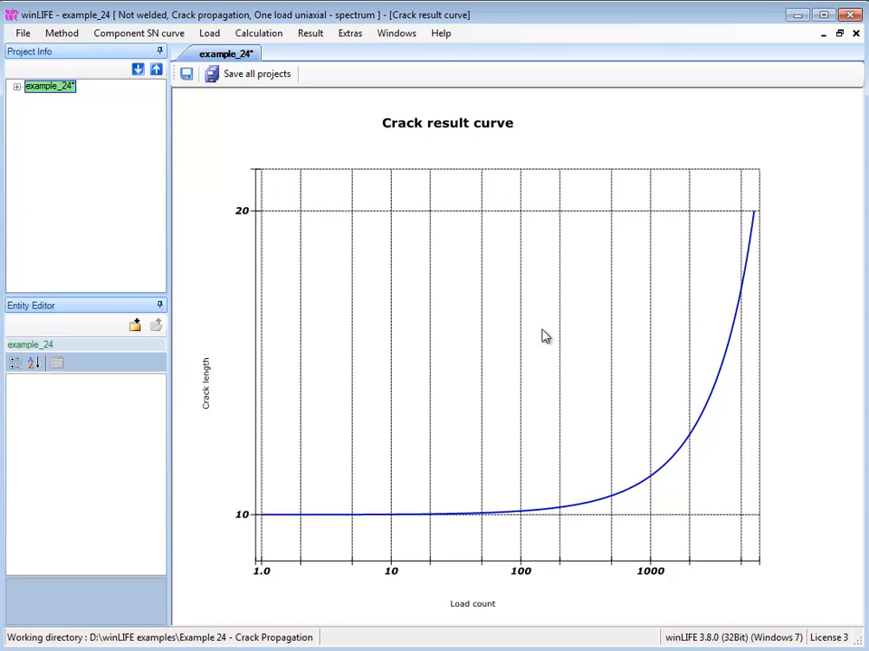
right_click(545, 337)
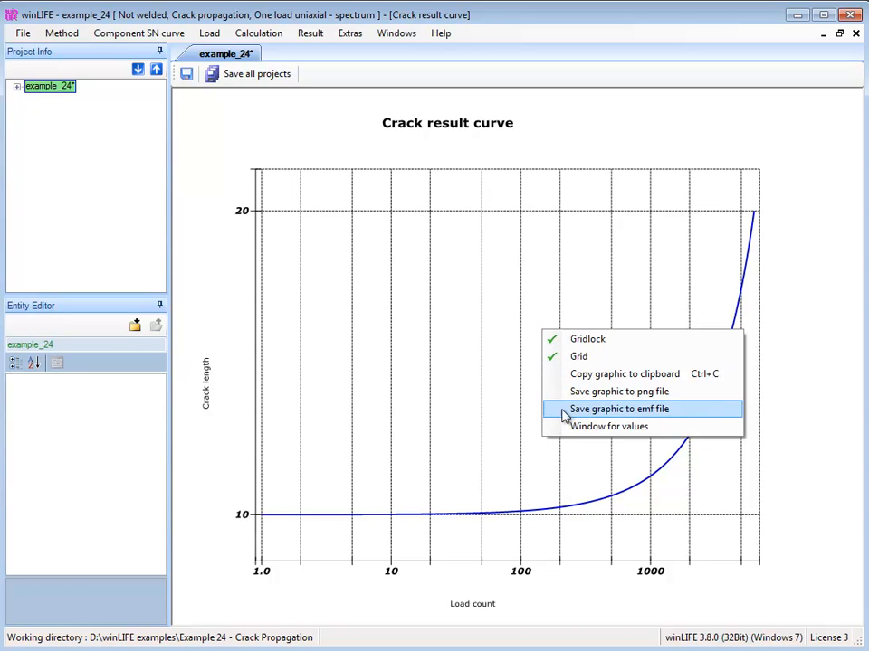
click(613, 426)
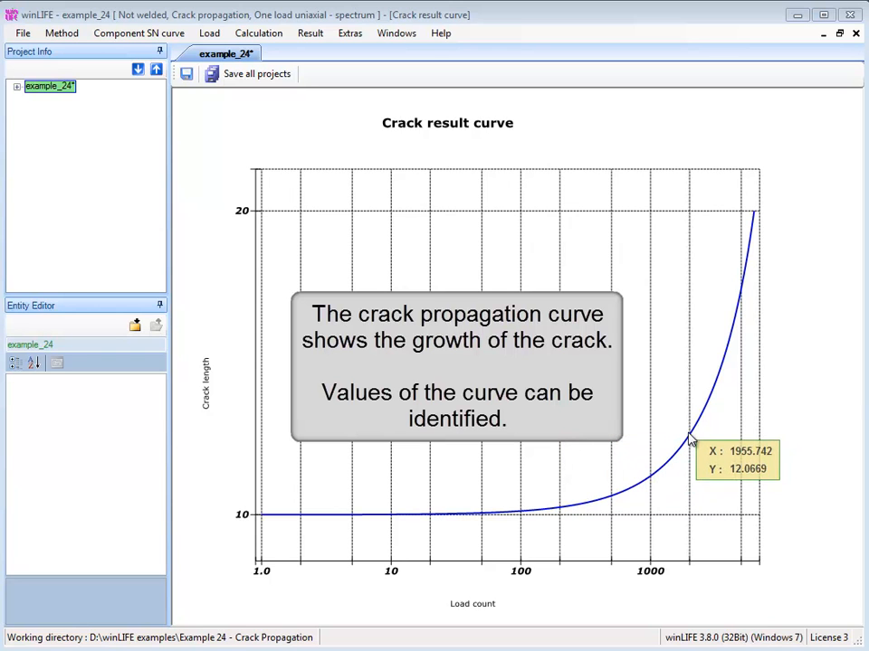
mouse_move(759, 227)
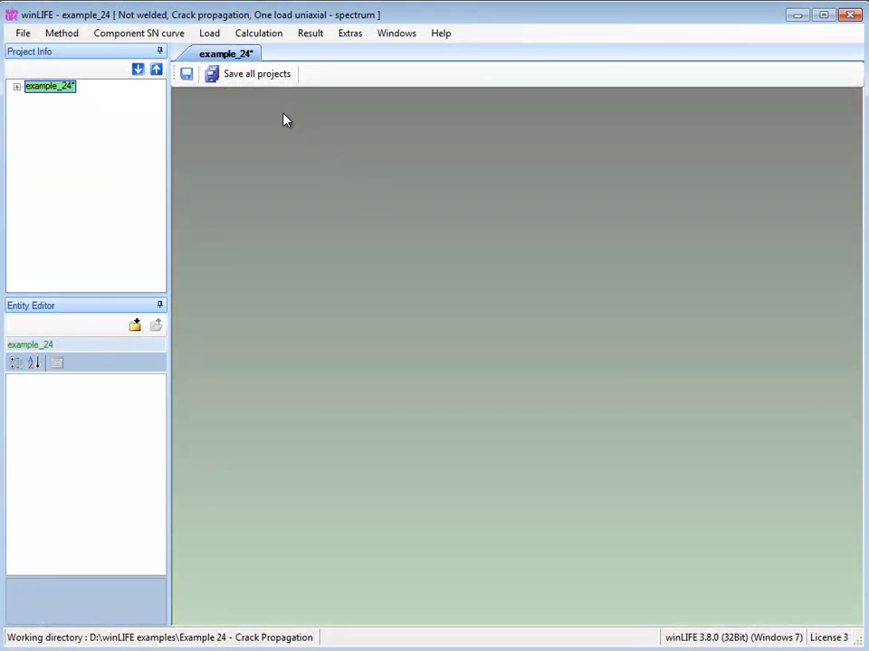
Edit collective.mes and change its number of cycles to 2000
click(214, 34)
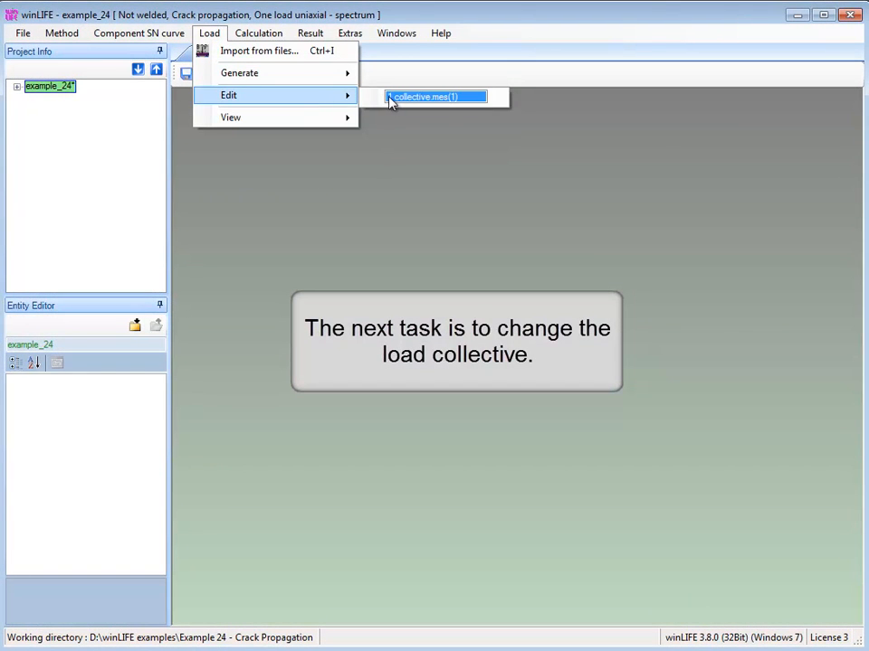
click(438, 96)
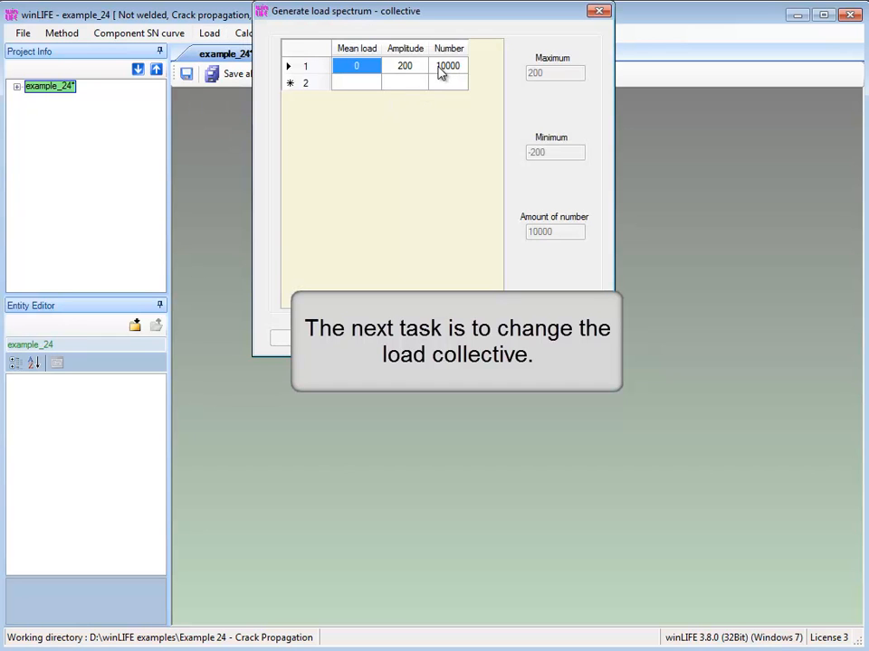
click(446, 64)
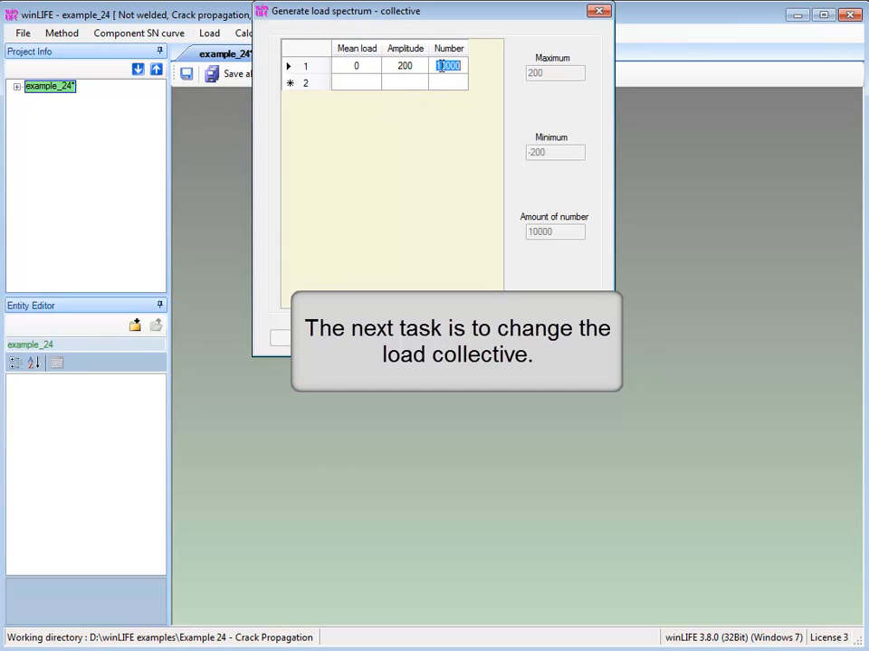
text(2000)
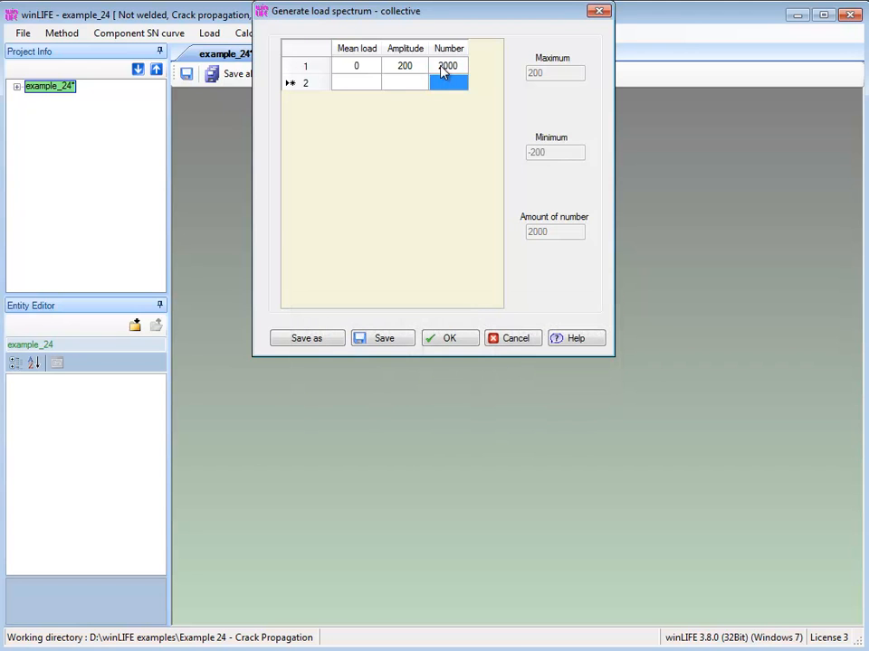
click(306, 337)
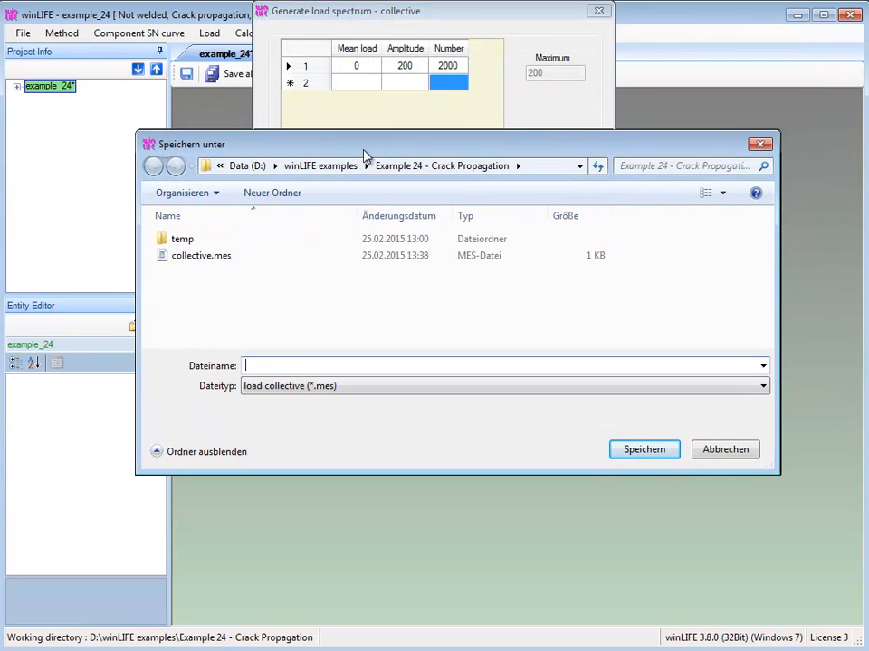
Save the edited load collective as a new file named collective 2000
click(201, 255)
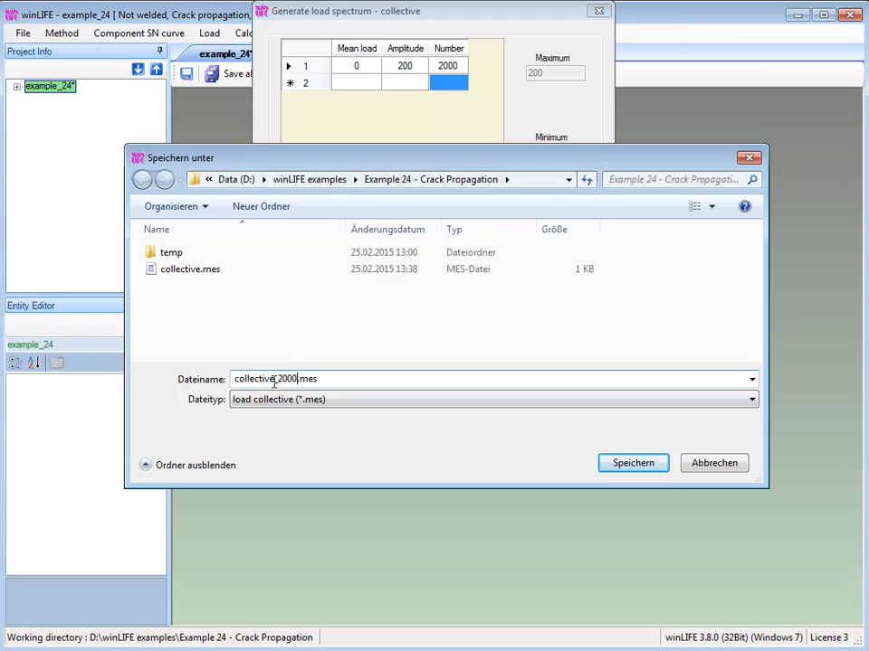
click(633, 463)
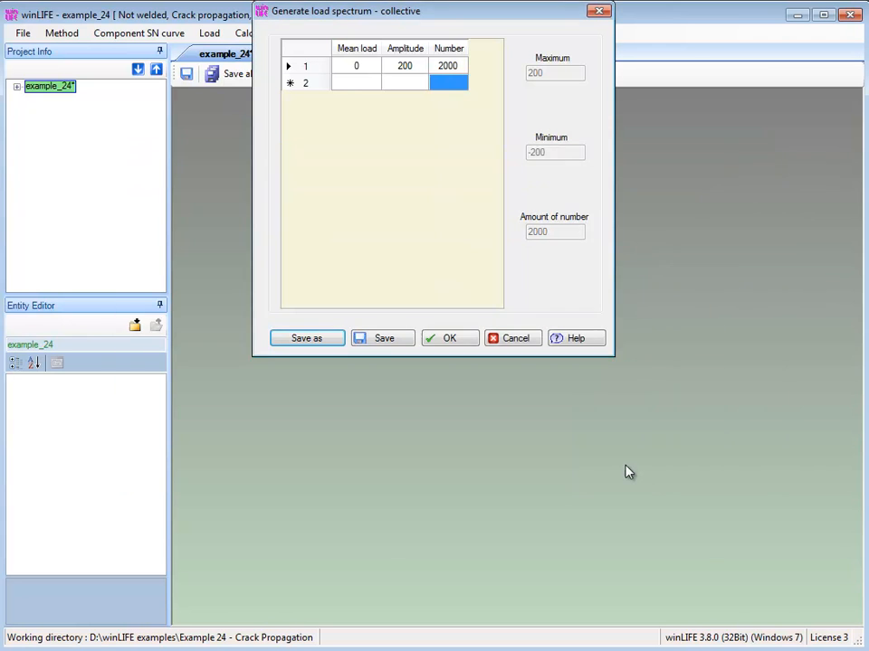
mouse_move(450, 339)
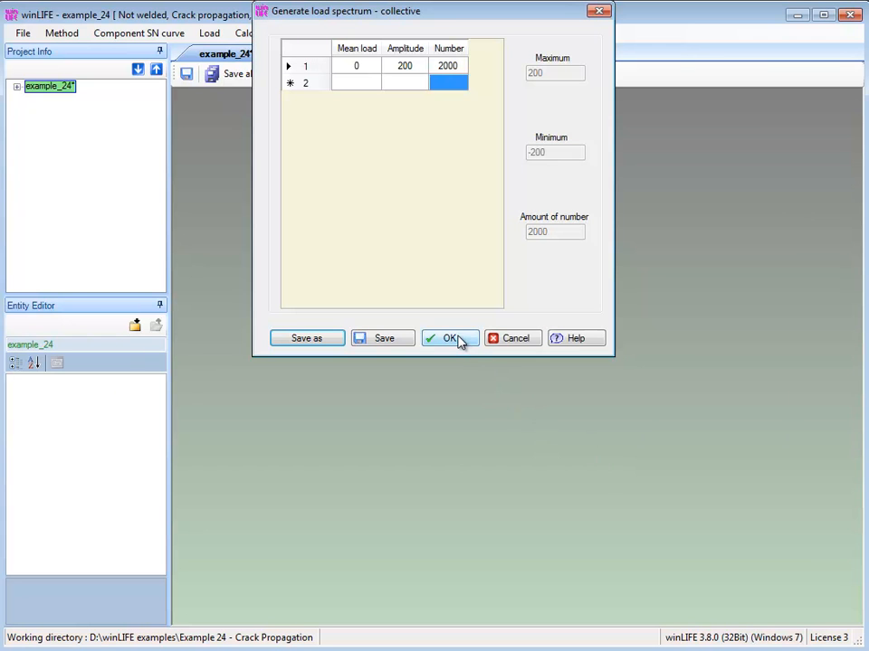
click(448, 339)
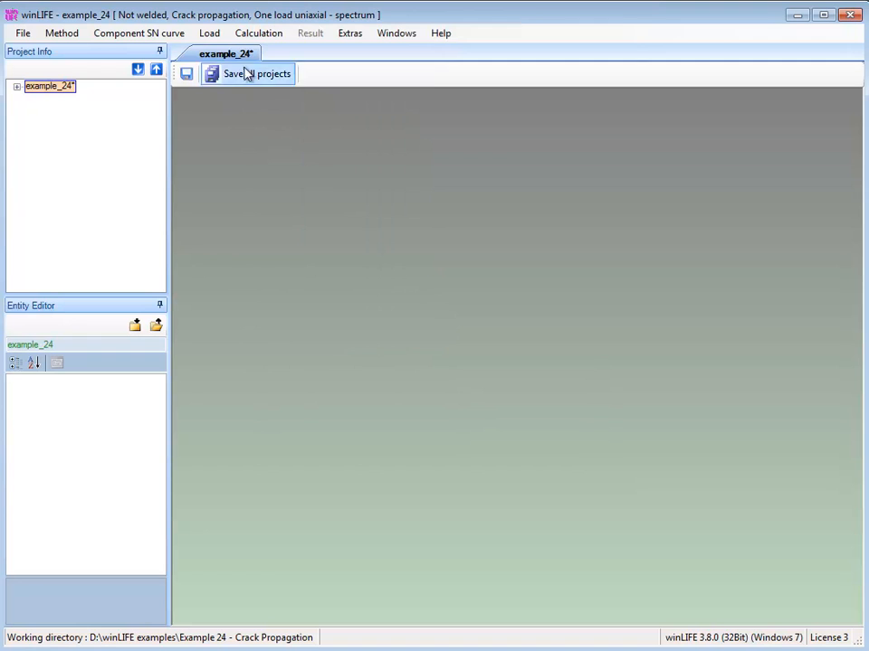
click(209, 33)
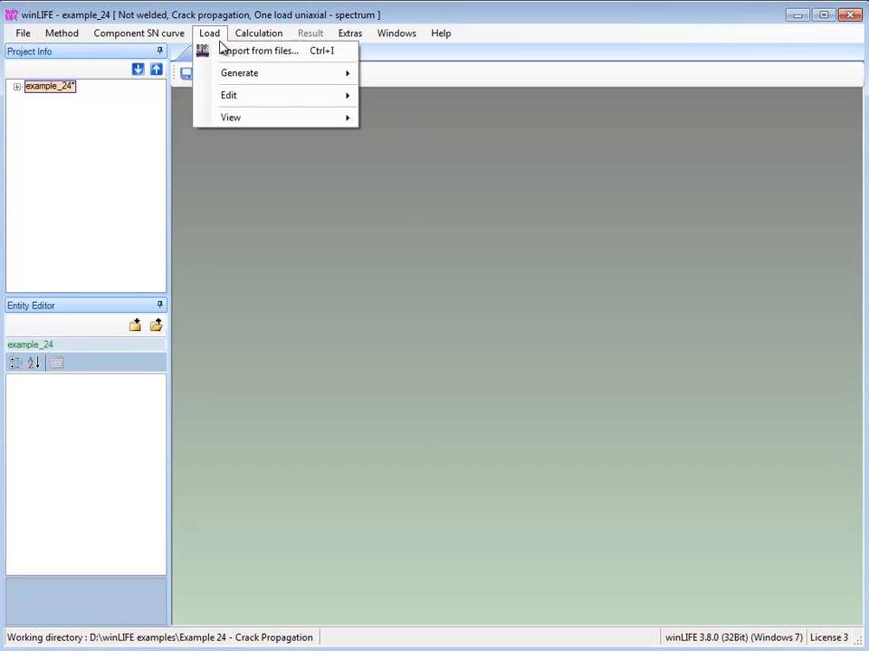